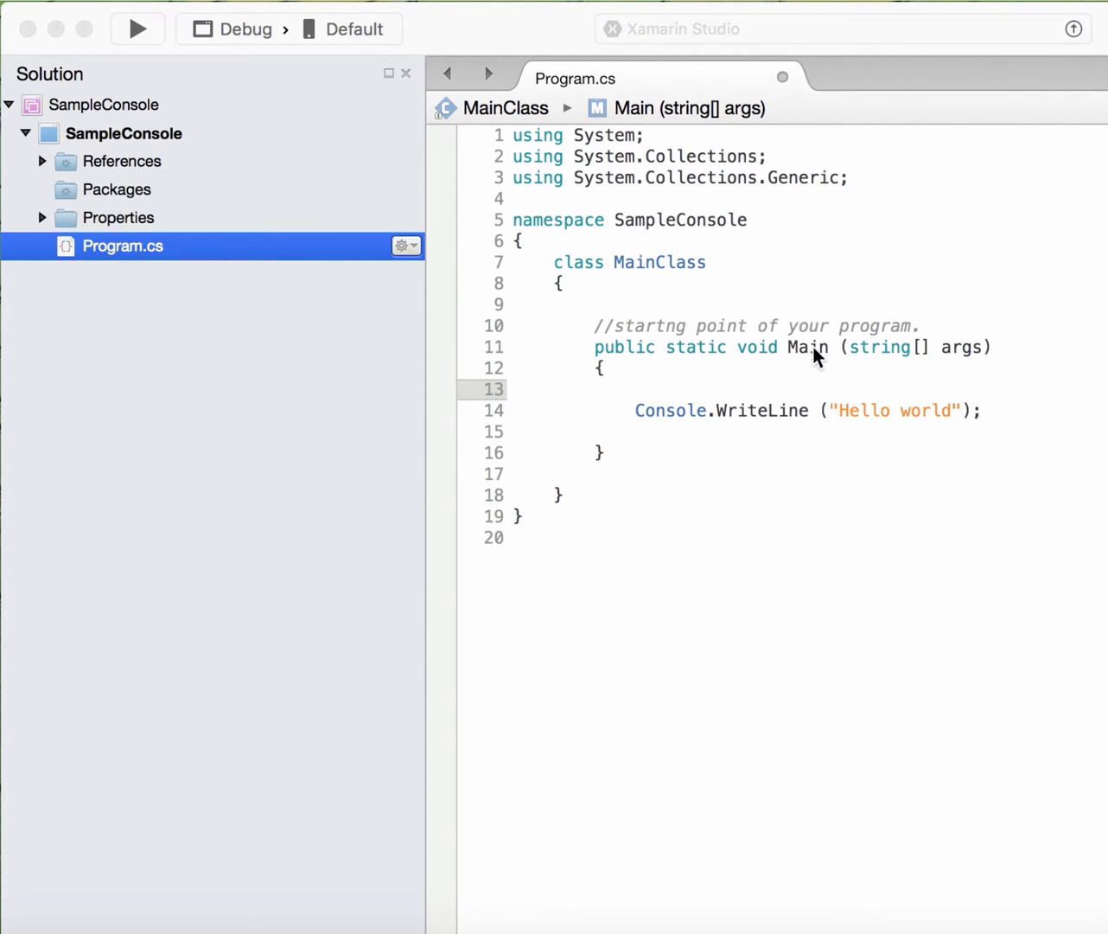
{"action": "mouse_move", "coordinate": [821, 379]}
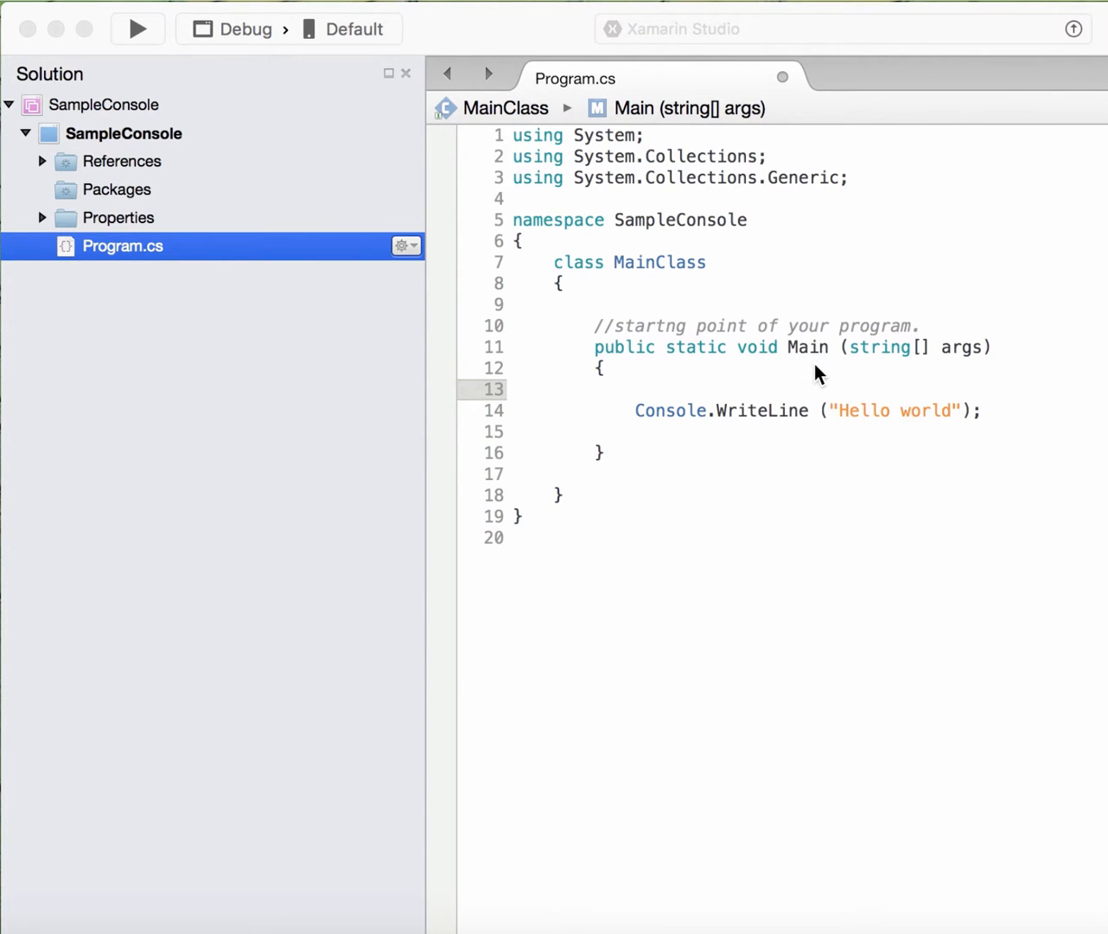
{"action": "mouse_move", "coordinate": [769, 366]}
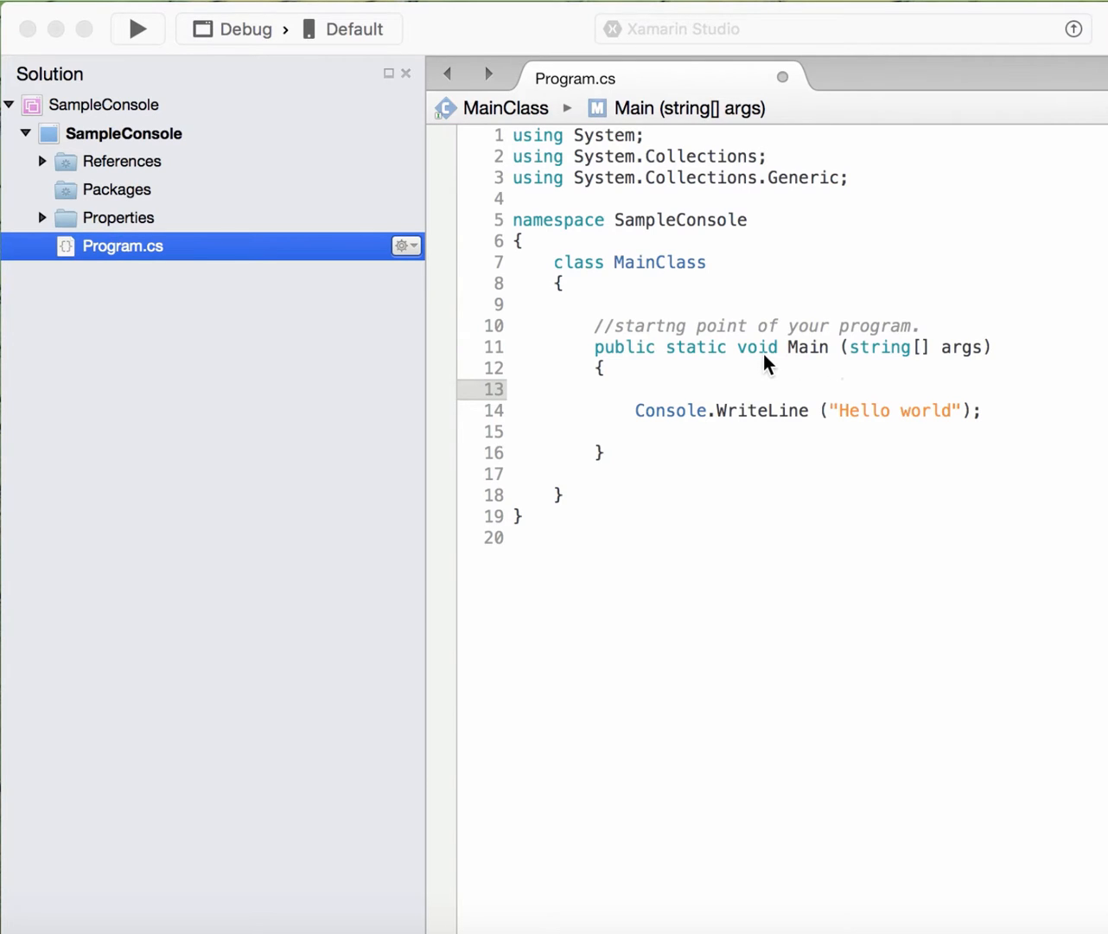
{"action": "mouse_move", "coordinate": [715, 365]}
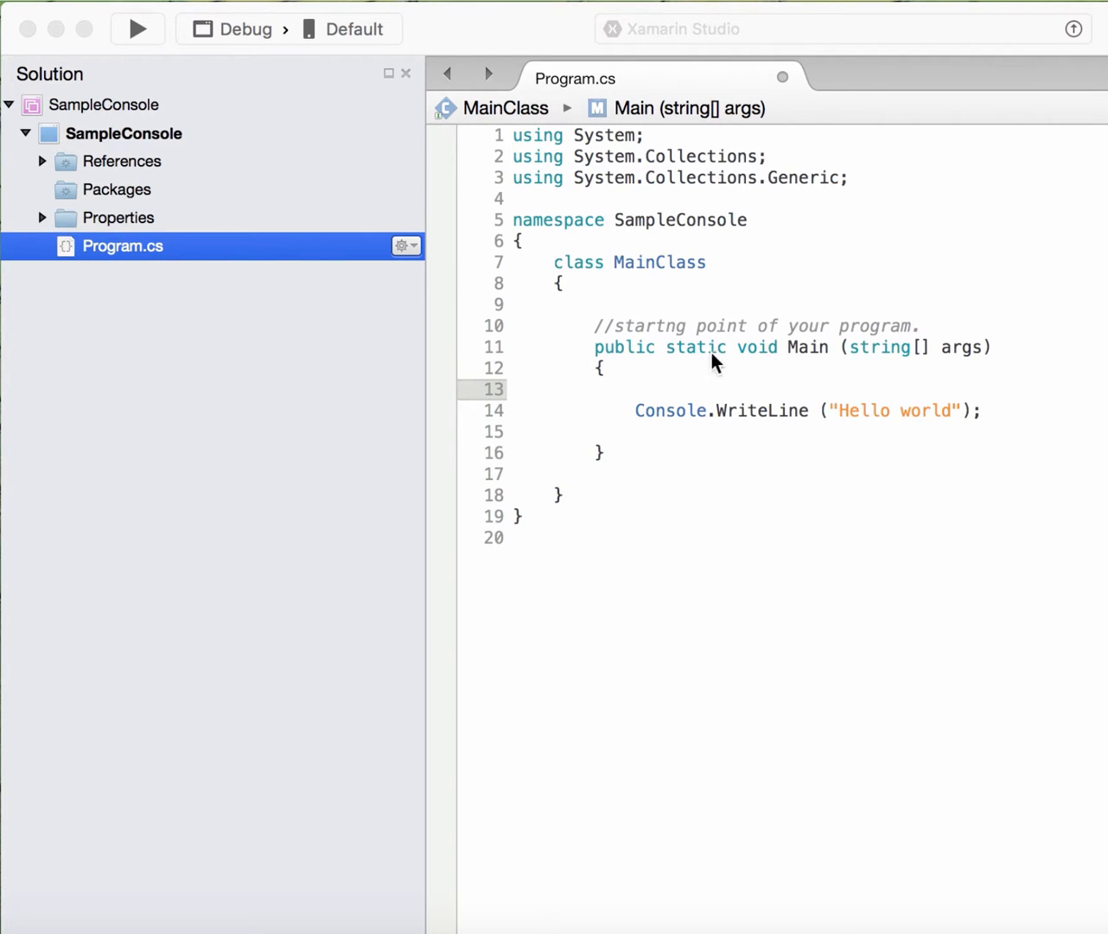
{"action": "mouse_move", "coordinate": [630, 355]}
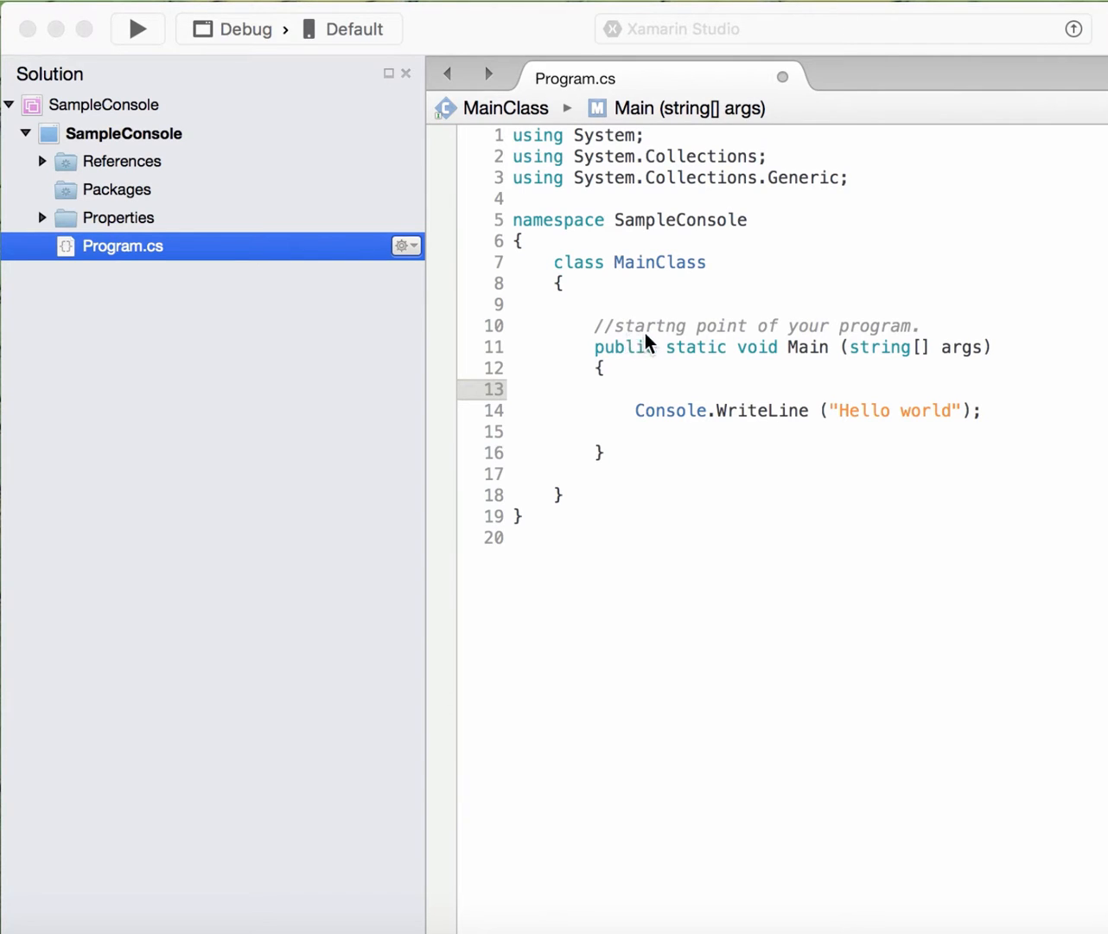
{"action": "mouse_move", "coordinate": [877, 334]}
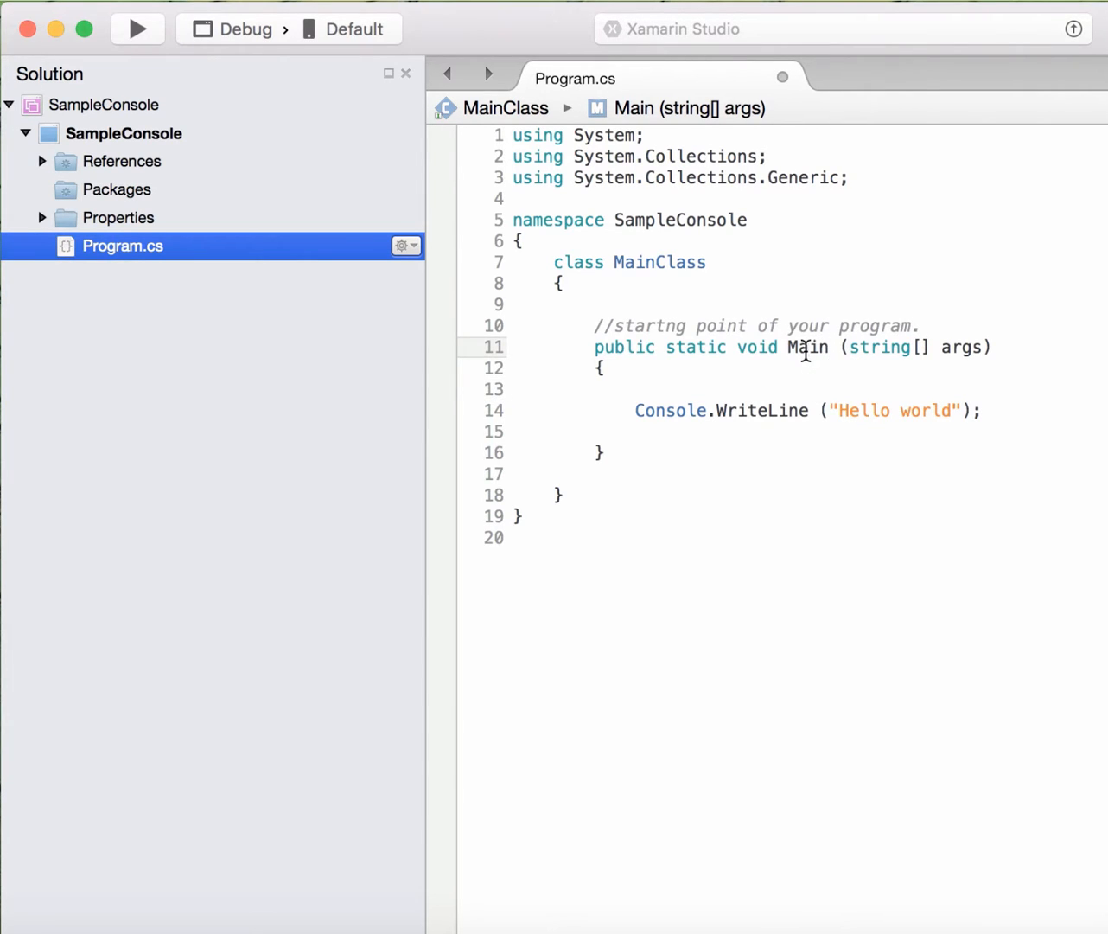
Highlight Main, then build and run SampleConsole so its console prints Hello world.
{"action": "double_click", "coordinate": [808, 347]}
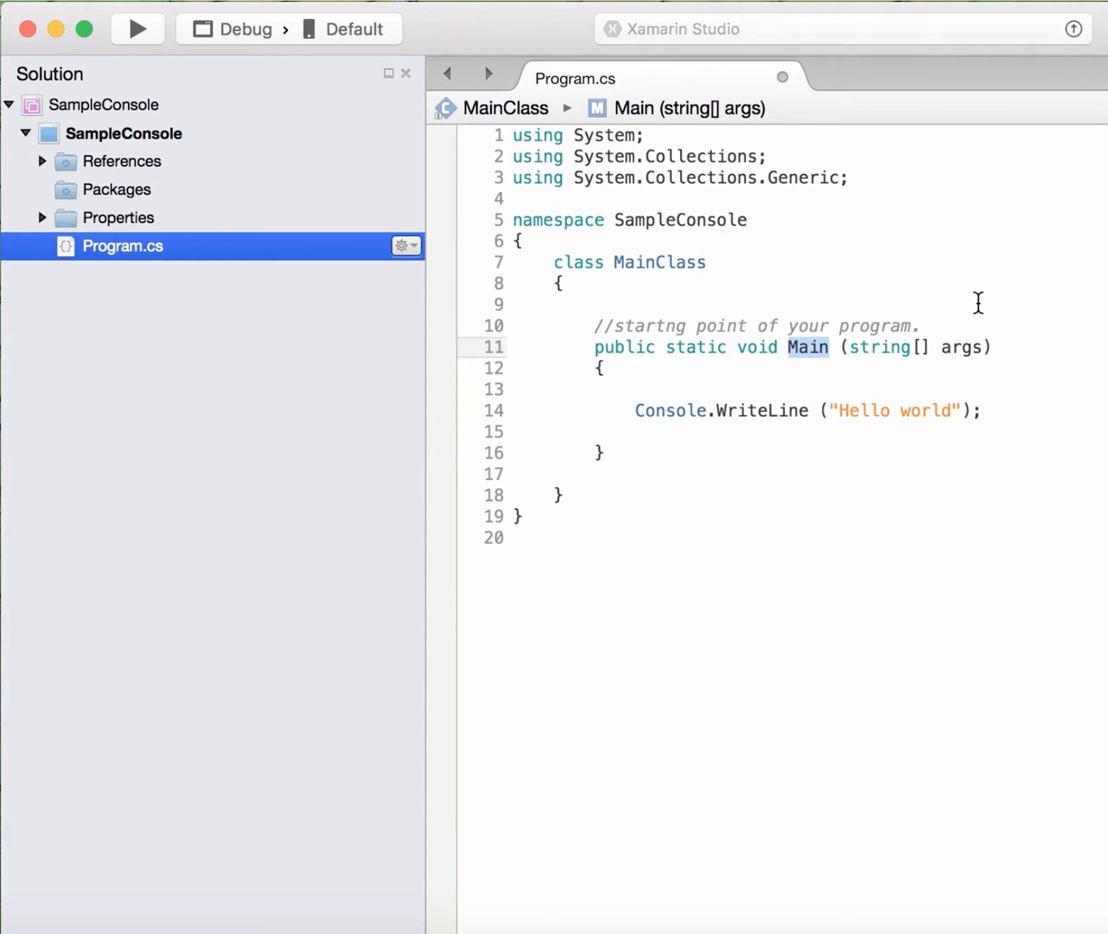
{"action": "left_click", "coordinate": [138, 28]}
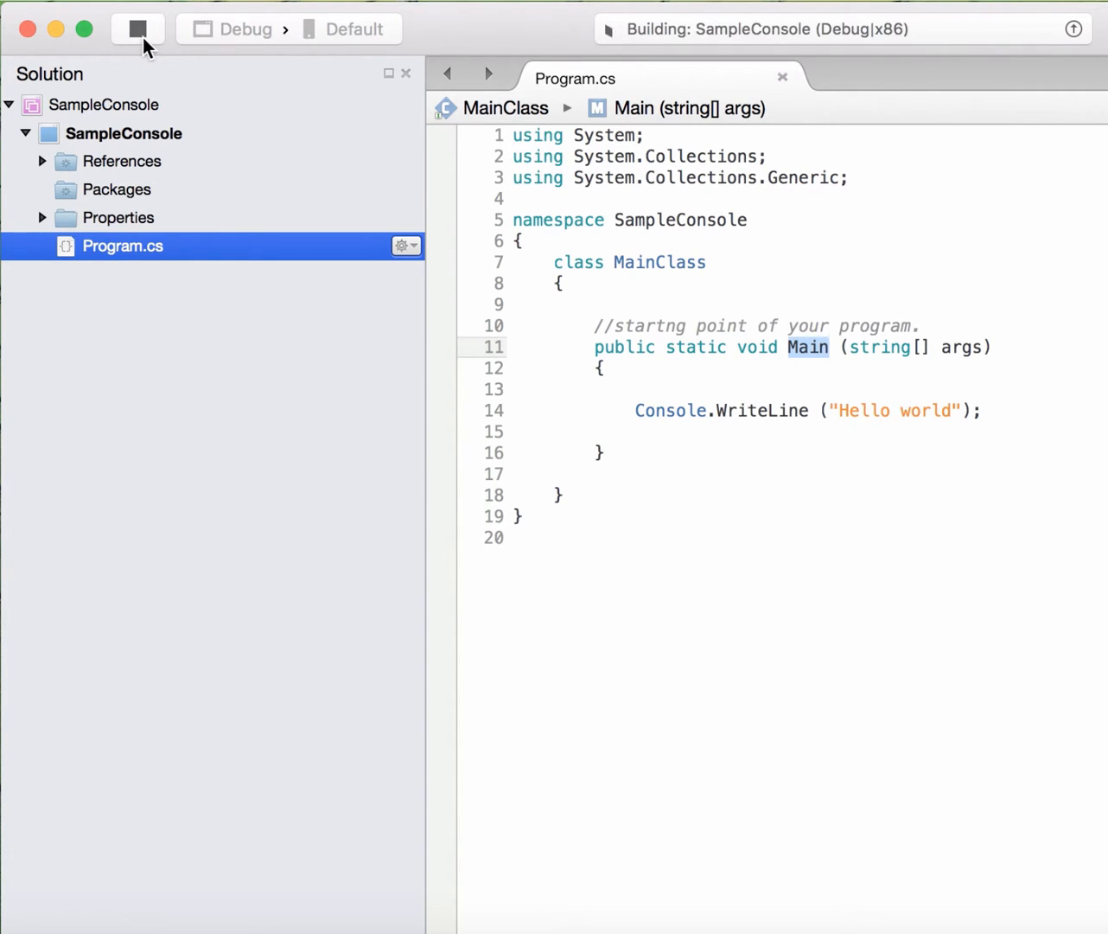
{"action": "left_click", "coordinate": [138, 29]}
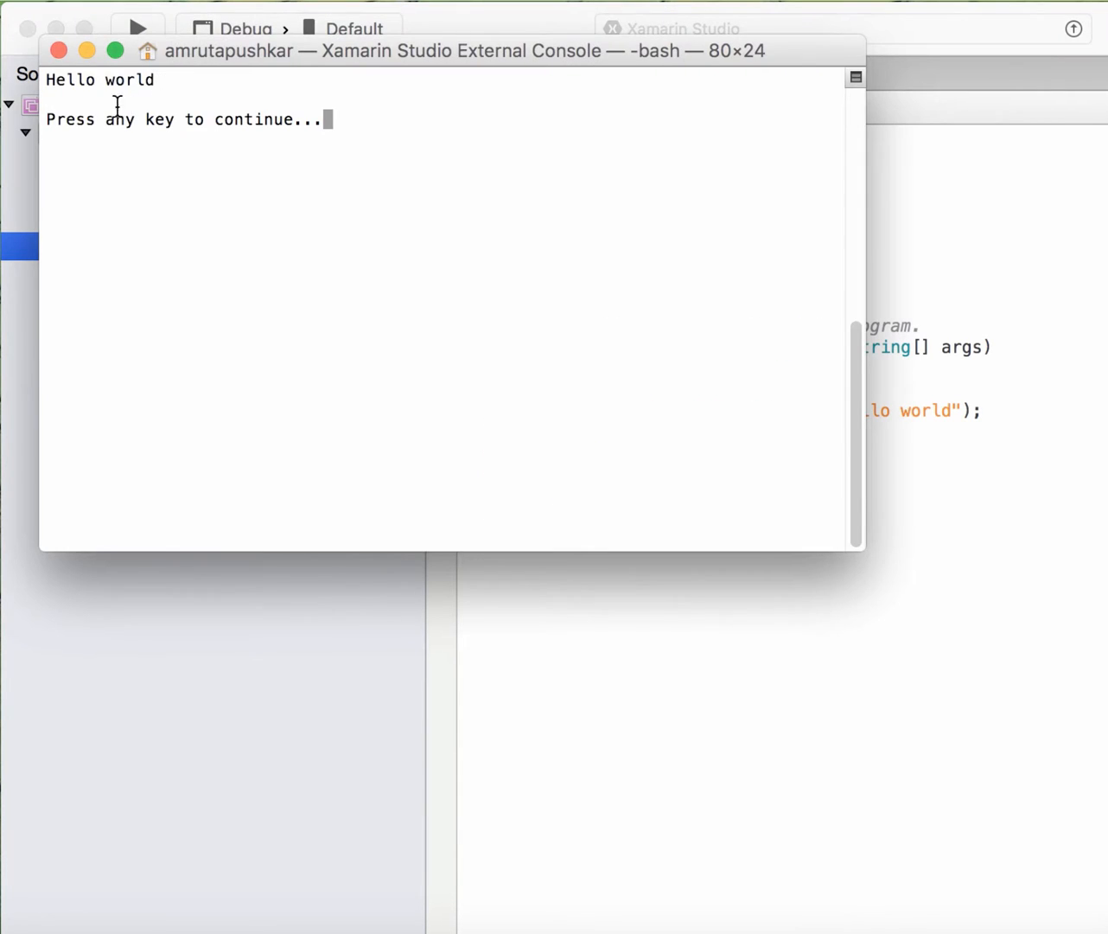
{"action": "mouse_move", "coordinate": [170, 82]}
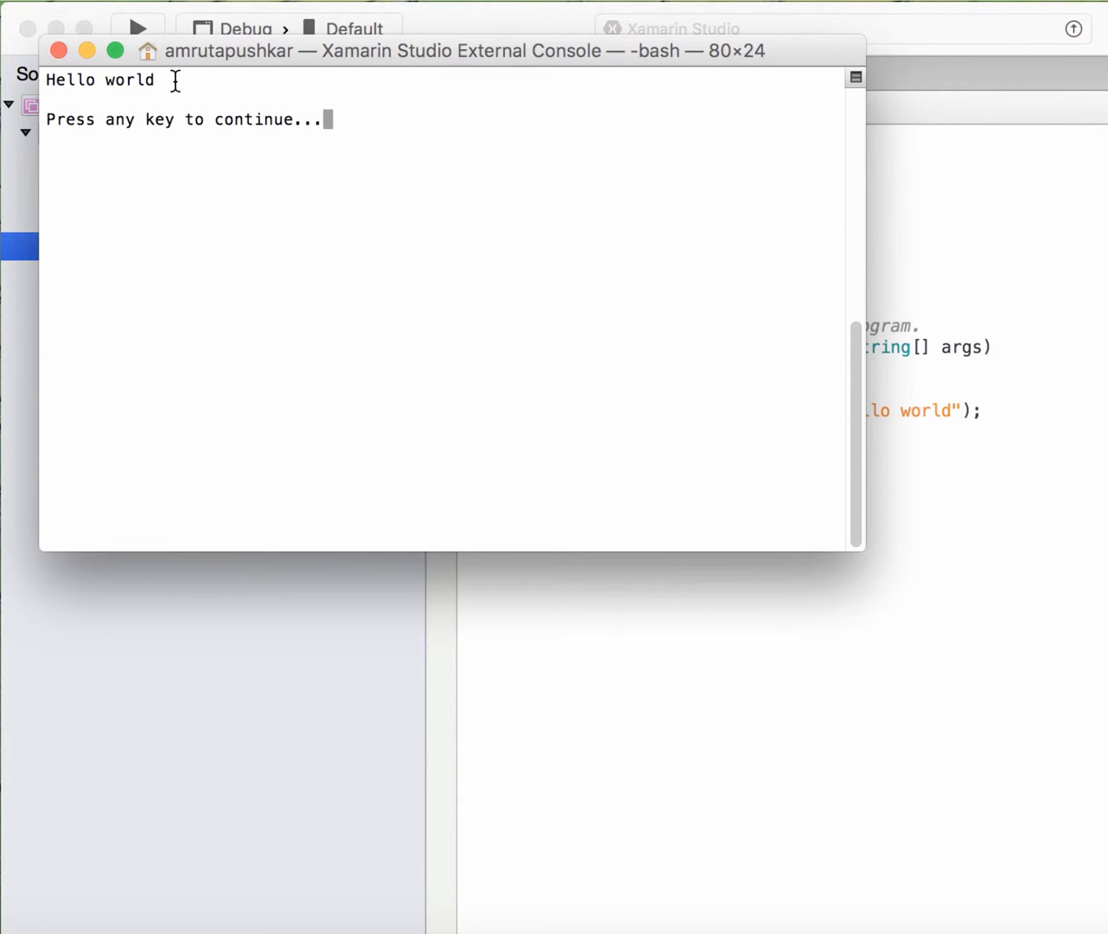
{"action": "mouse_move", "coordinate": [50, 80]}
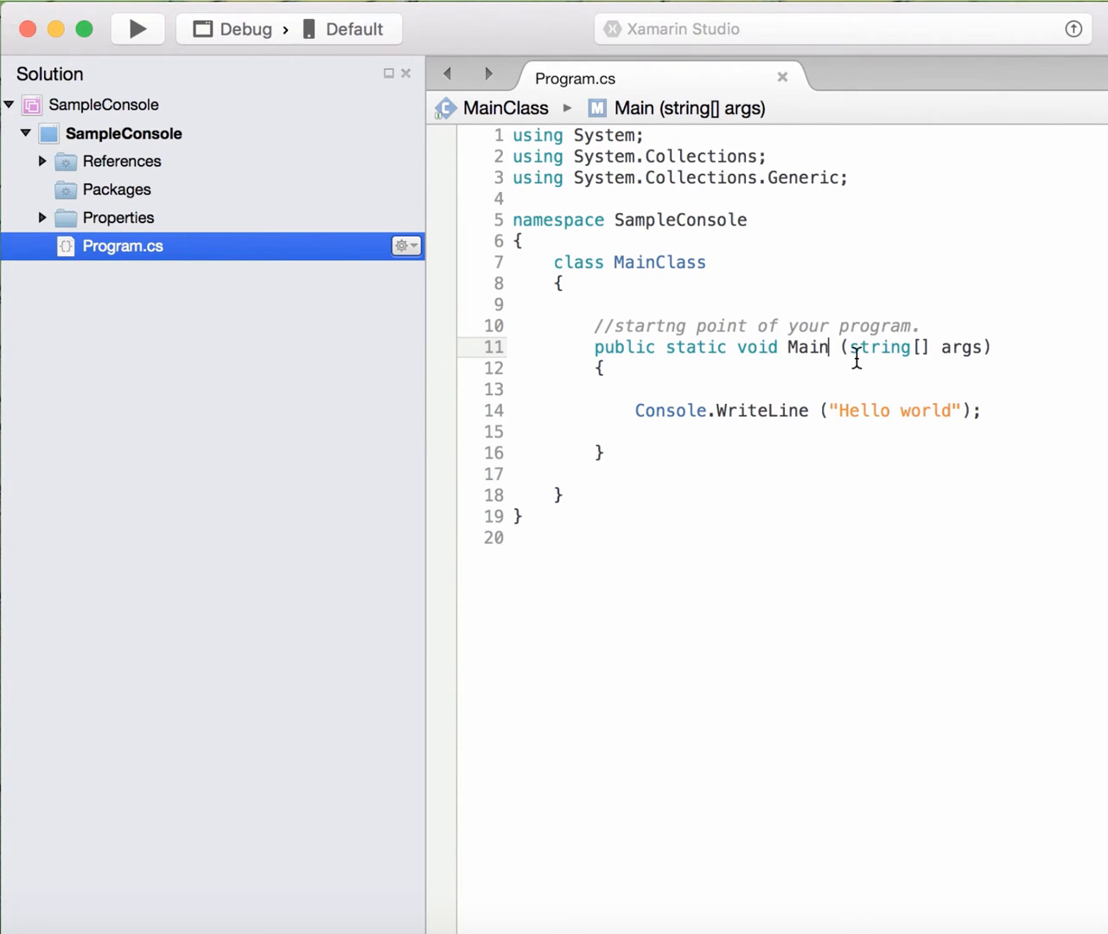
{"action": "double_click", "coordinate": [757, 348]}
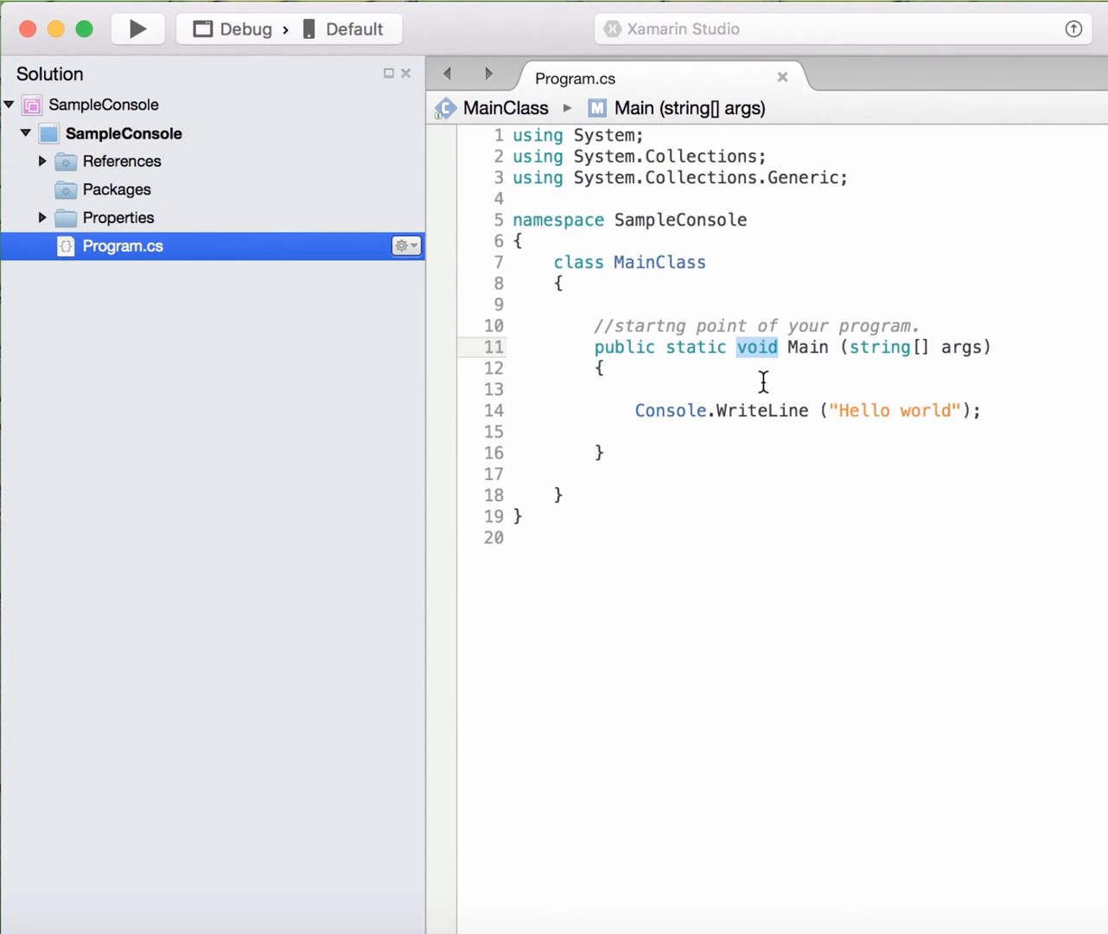
{"action": "mouse_move", "coordinate": [817, 367]}
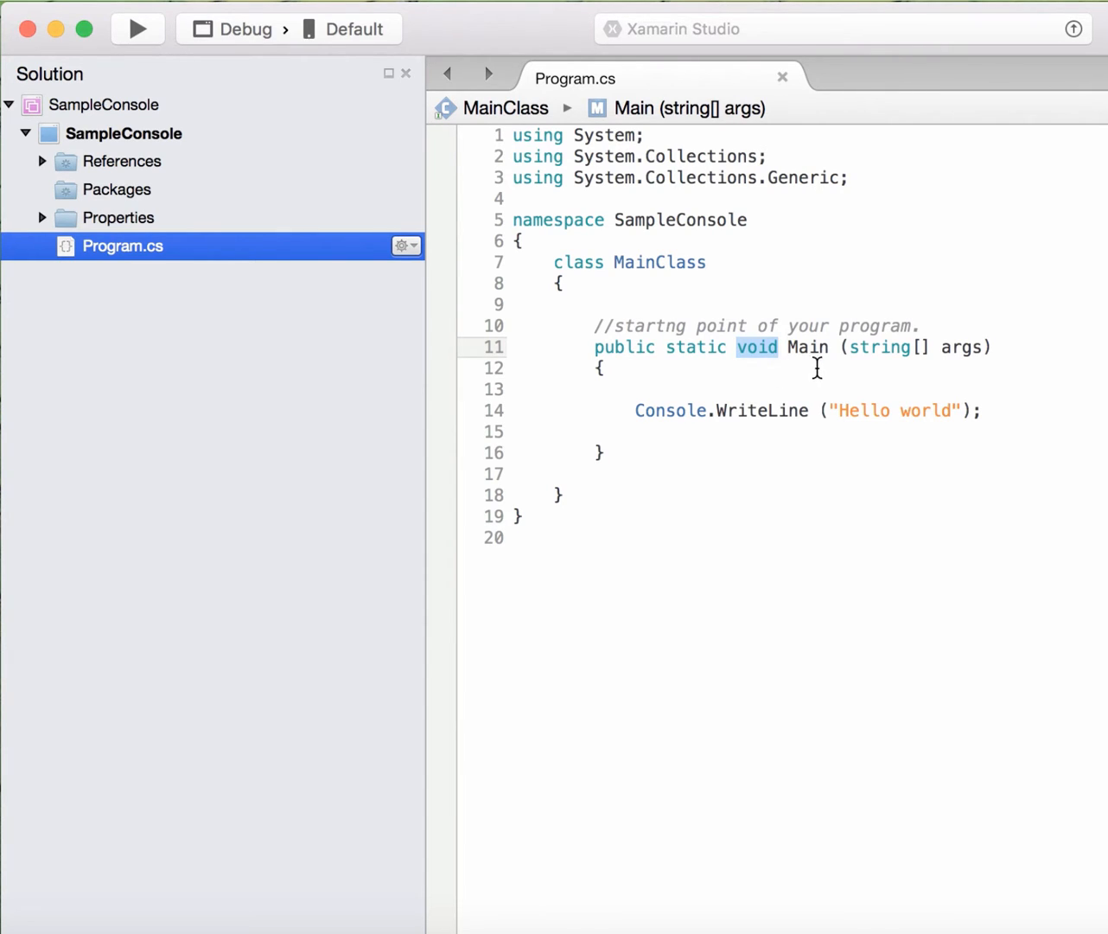
{"action": "mouse_move", "coordinate": [814, 347]}
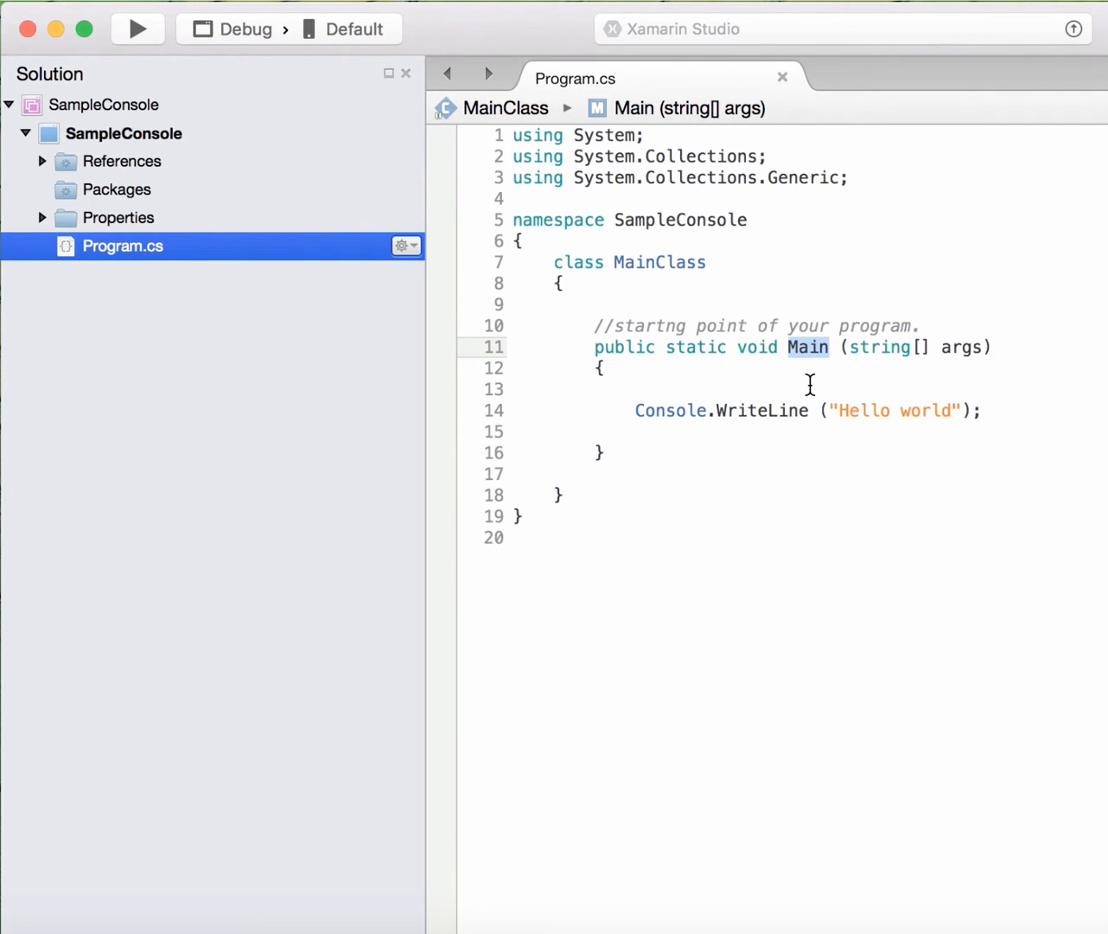
{"action": "mouse_move", "coordinate": [760, 347]}
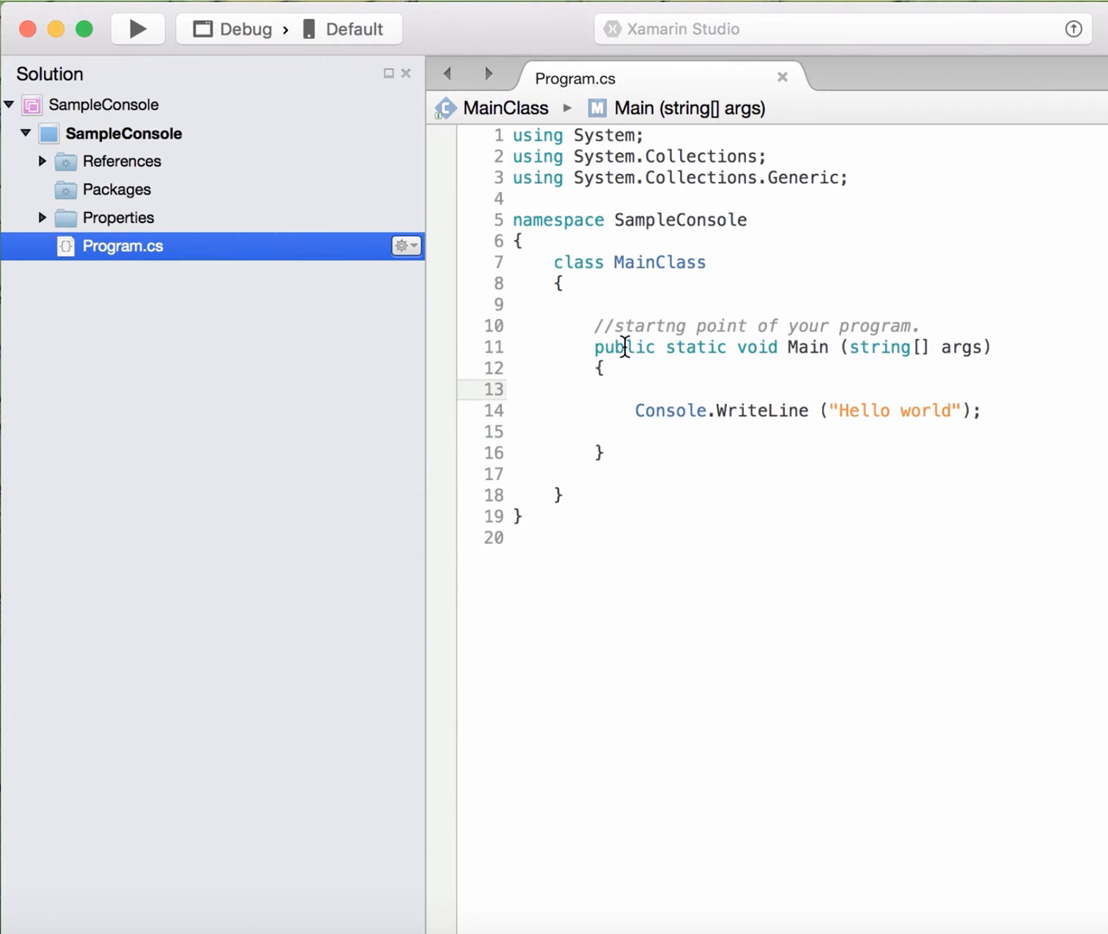
{"action": "double_click", "coordinate": [623, 347]}
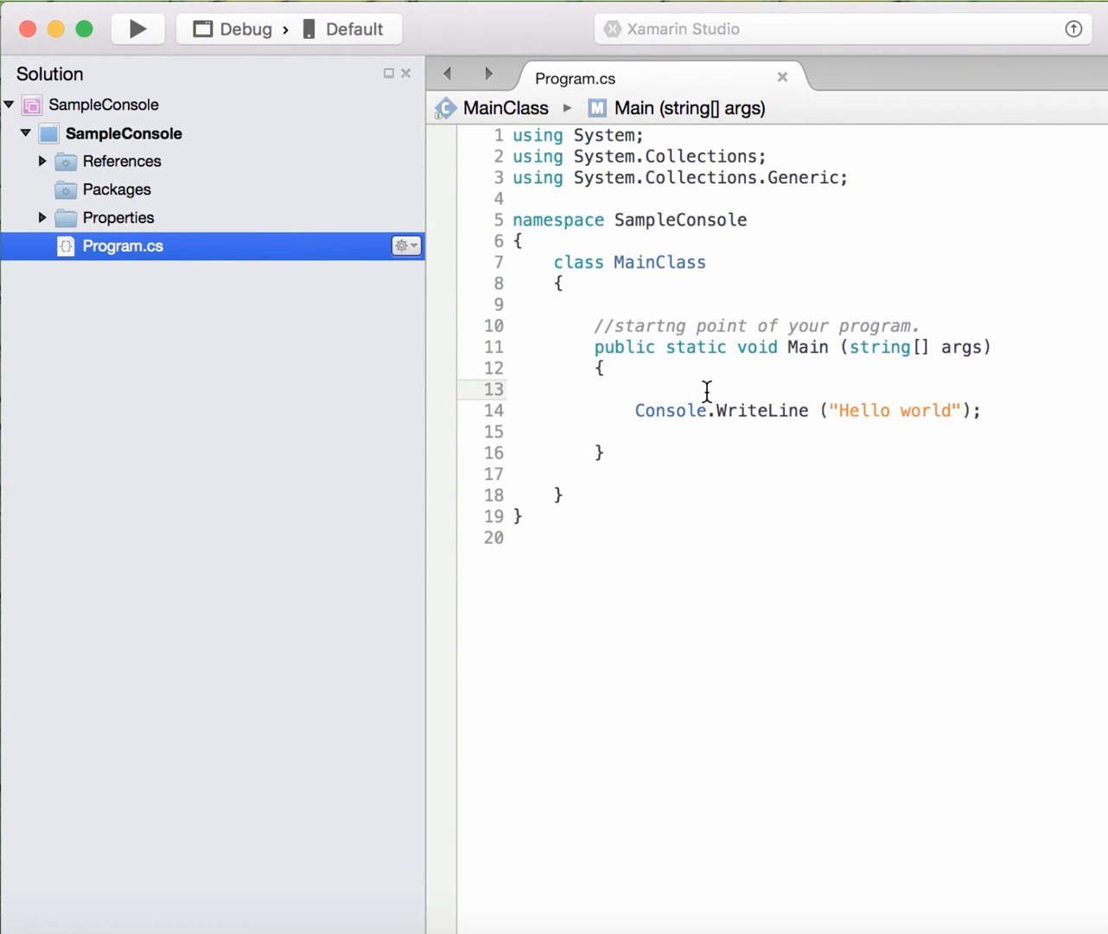
{"action": "left_click", "coordinate": [637, 389]}
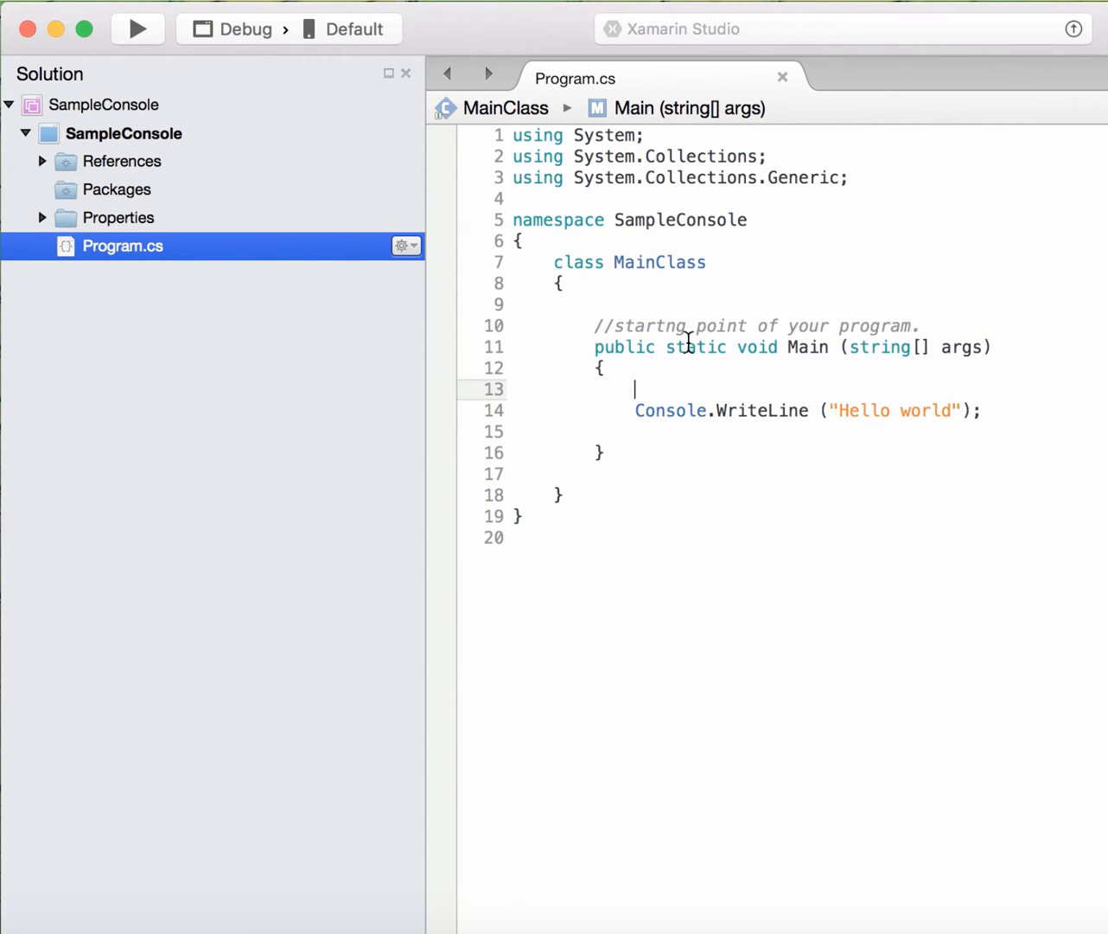
{"action": "mouse_move", "coordinate": [795, 388]}
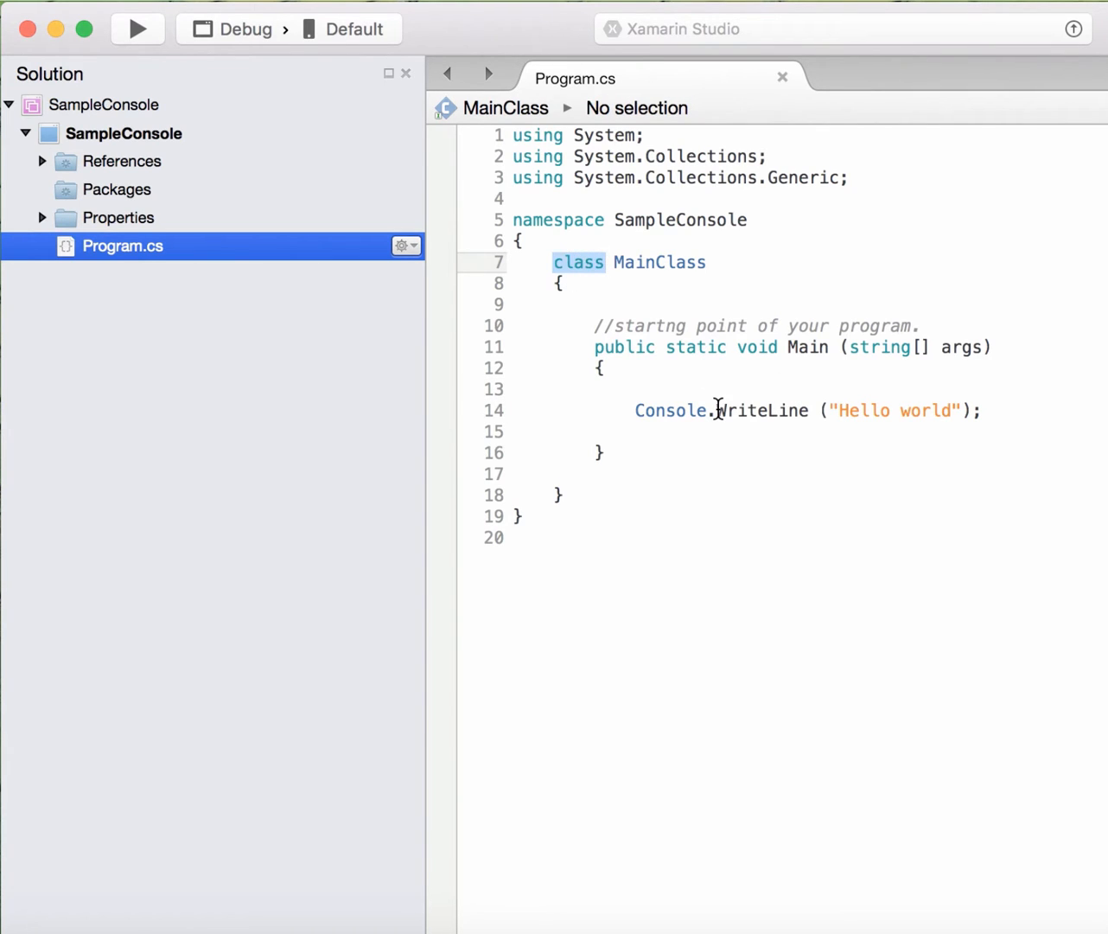
{"action": "mouse_move", "coordinate": [808, 394]}
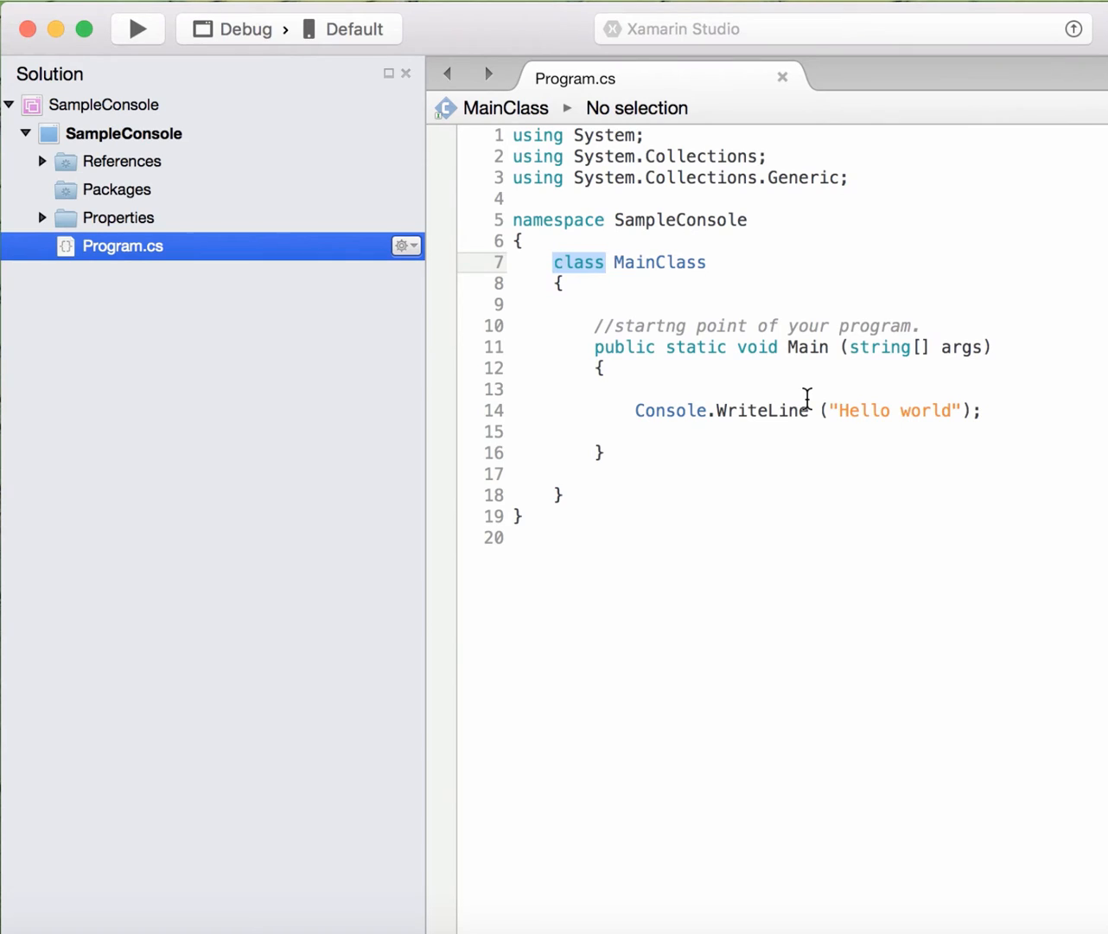
{"action": "mouse_move", "coordinate": [804, 384]}
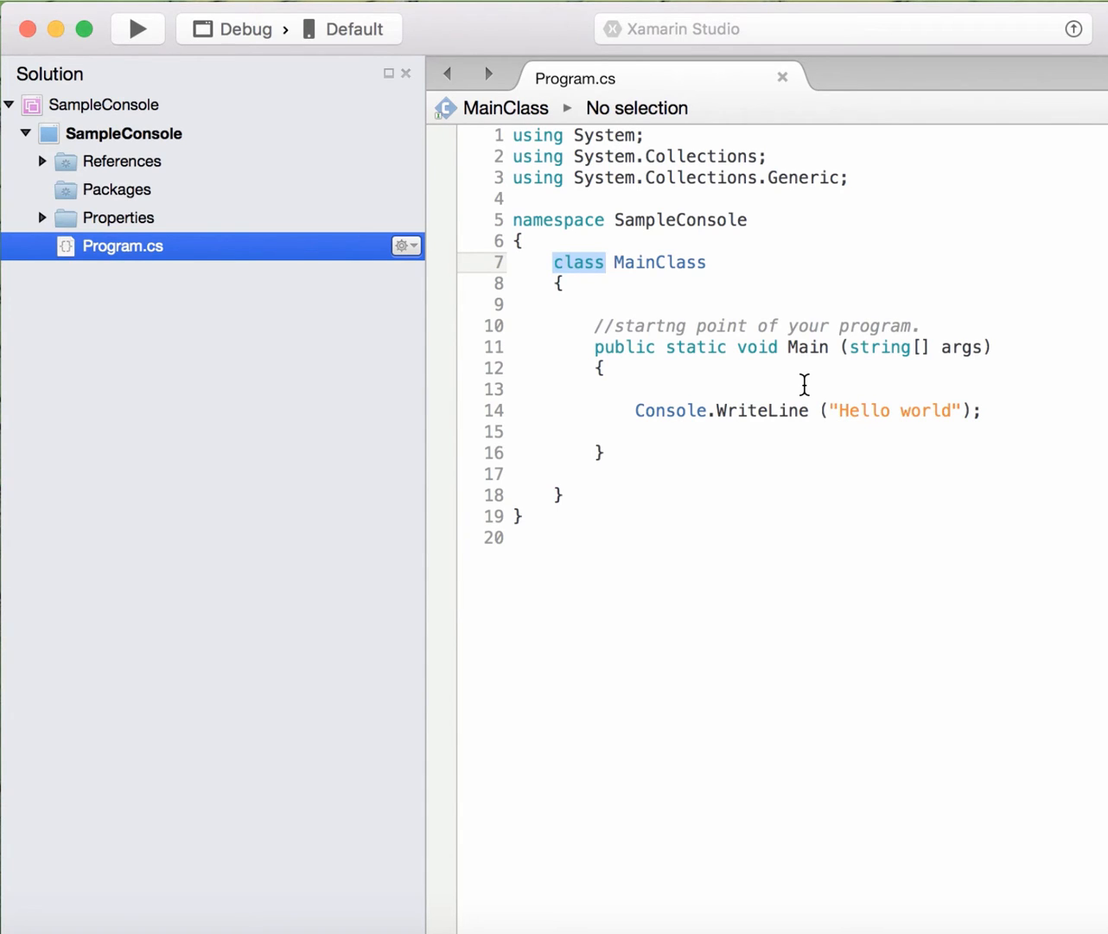
{"action": "left_click", "coordinate": [810, 348]}
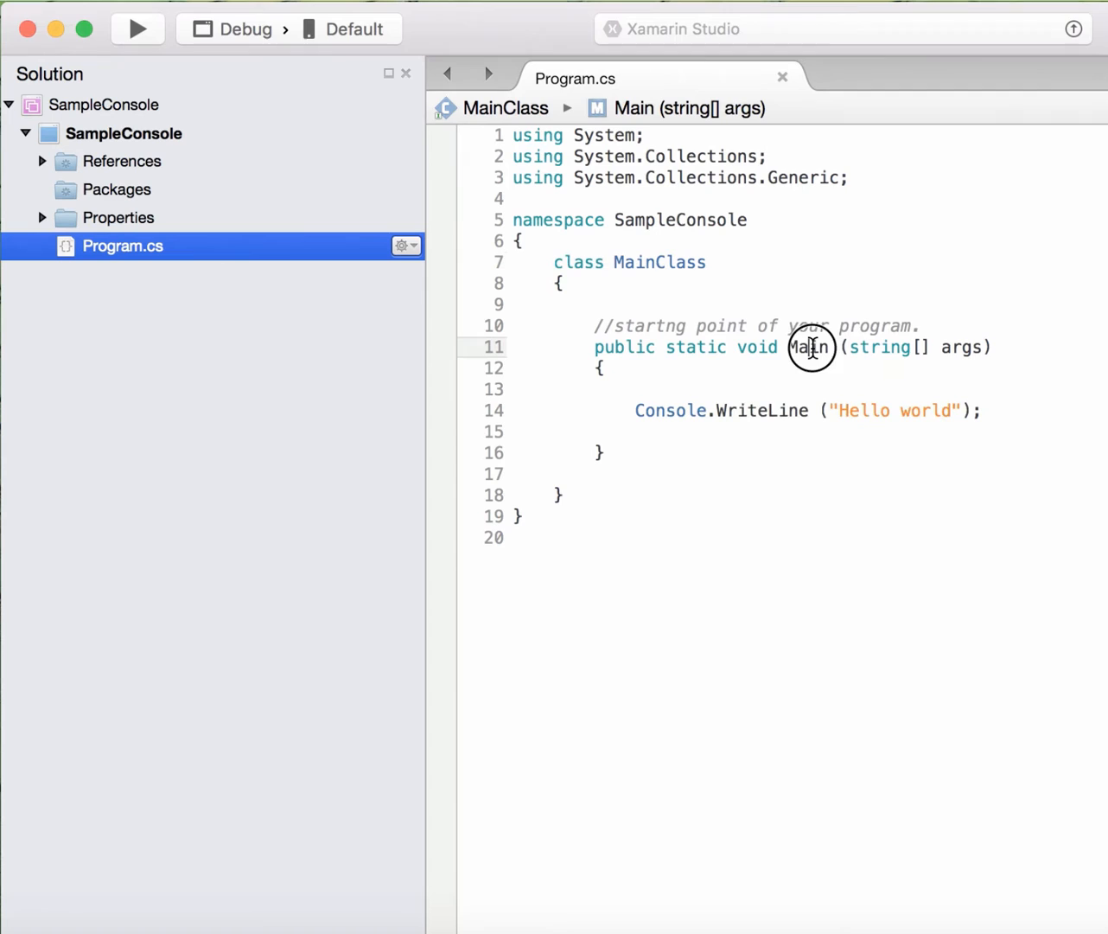
{"action": "double_click", "coordinate": [807, 347]}
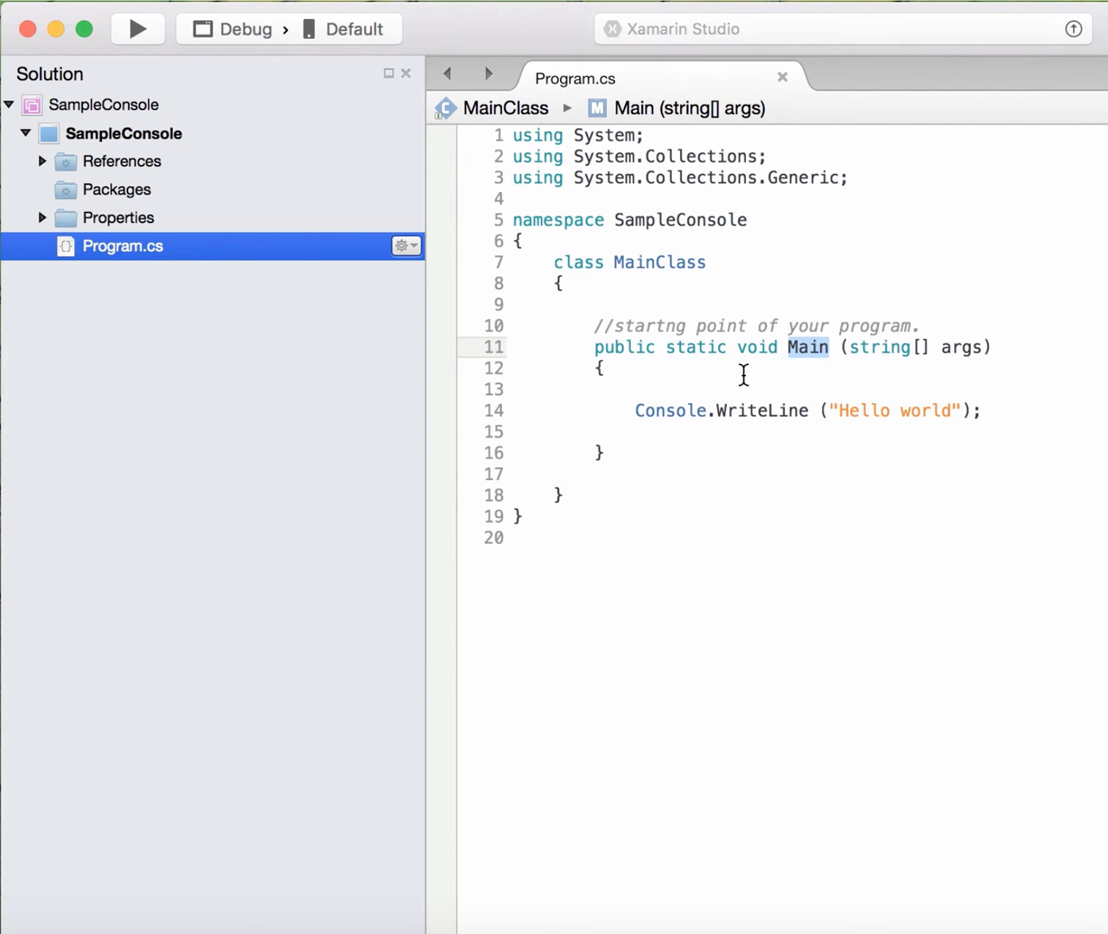
{"action": "double_click", "coordinate": [624, 348]}
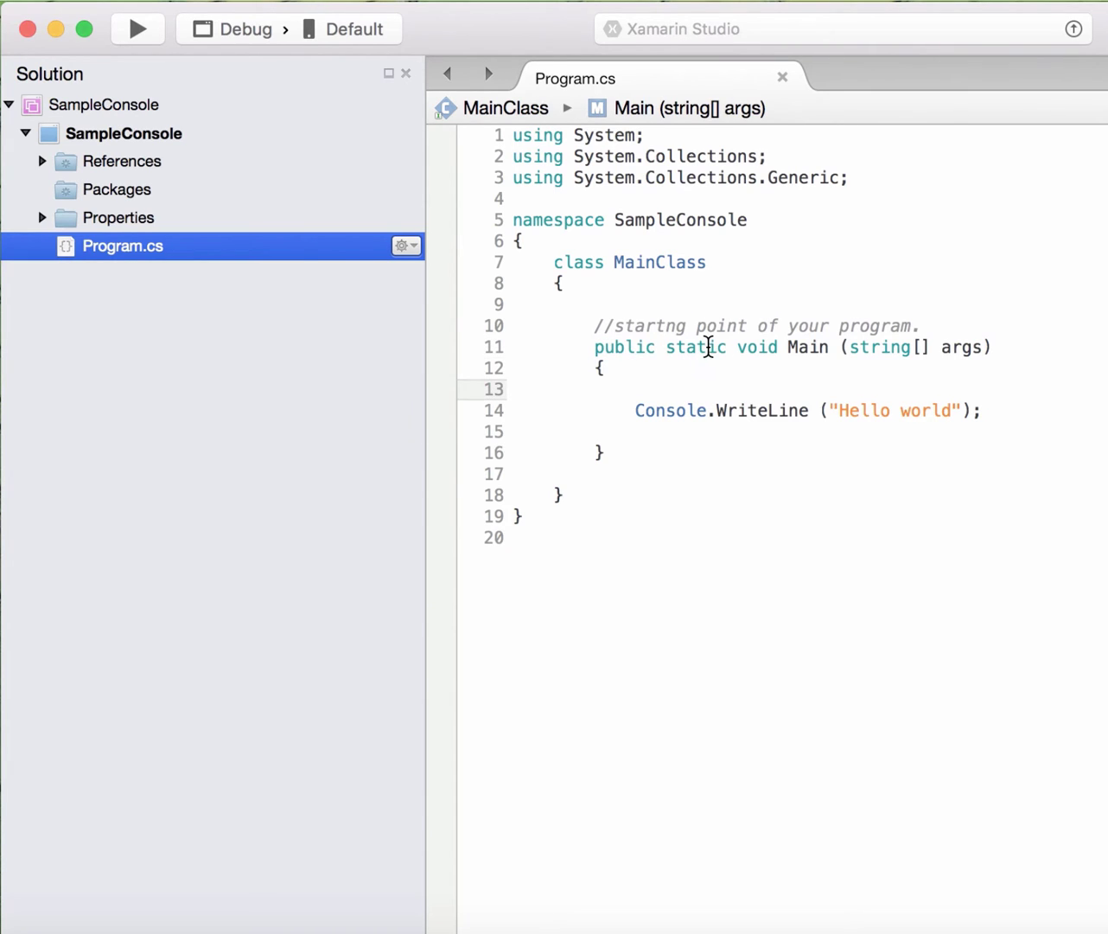
Select the static keyword in the Main declaration on line 11 for removal.
{"action": "double_click", "coordinate": [696, 346]}
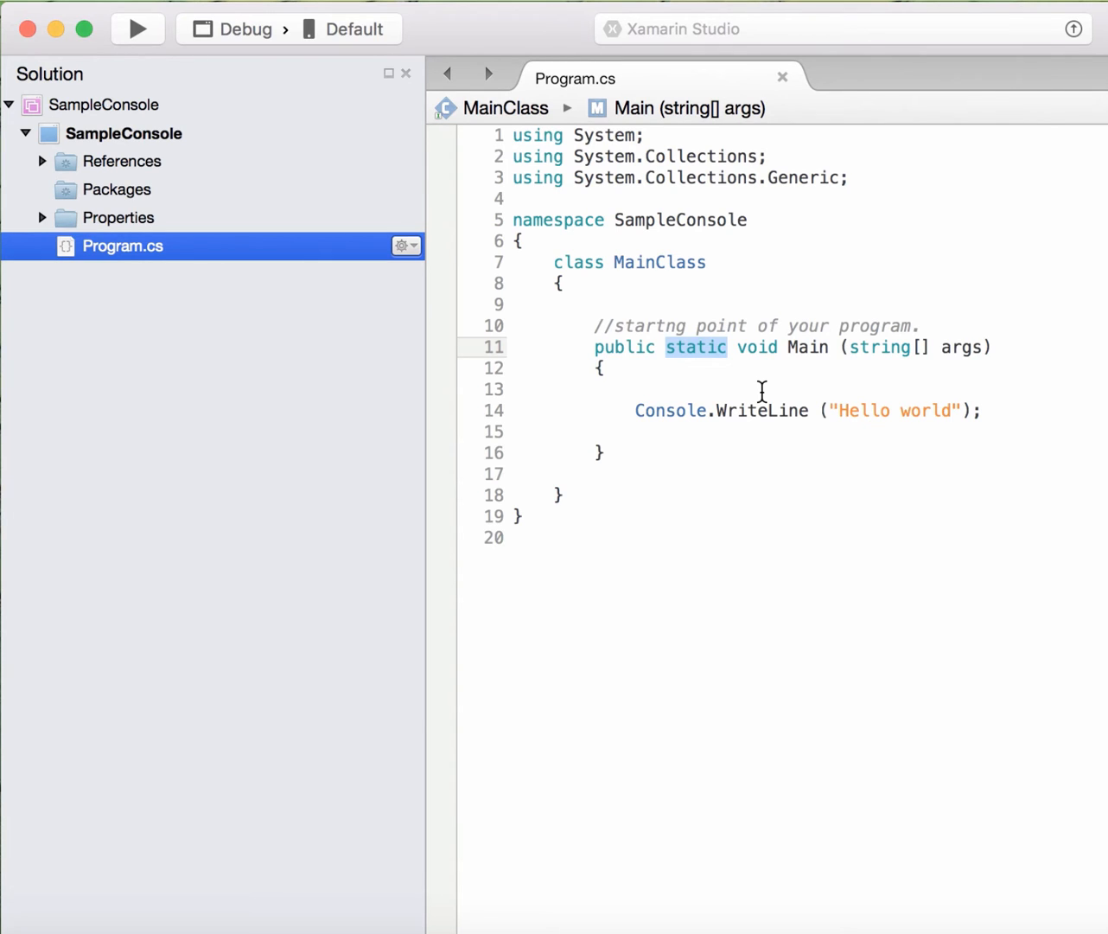
{"action": "mouse_move", "coordinate": [818, 376]}
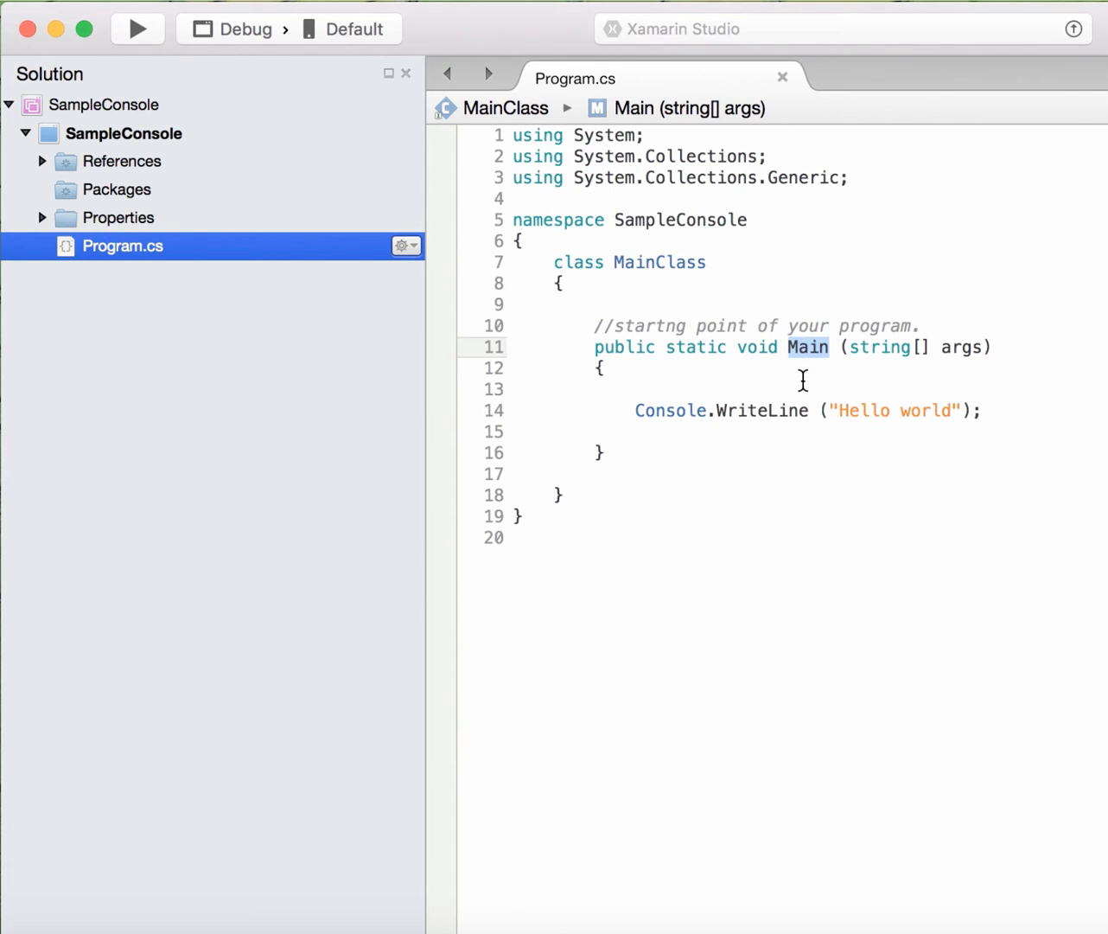
{"action": "double_click", "coordinate": [659, 262]}
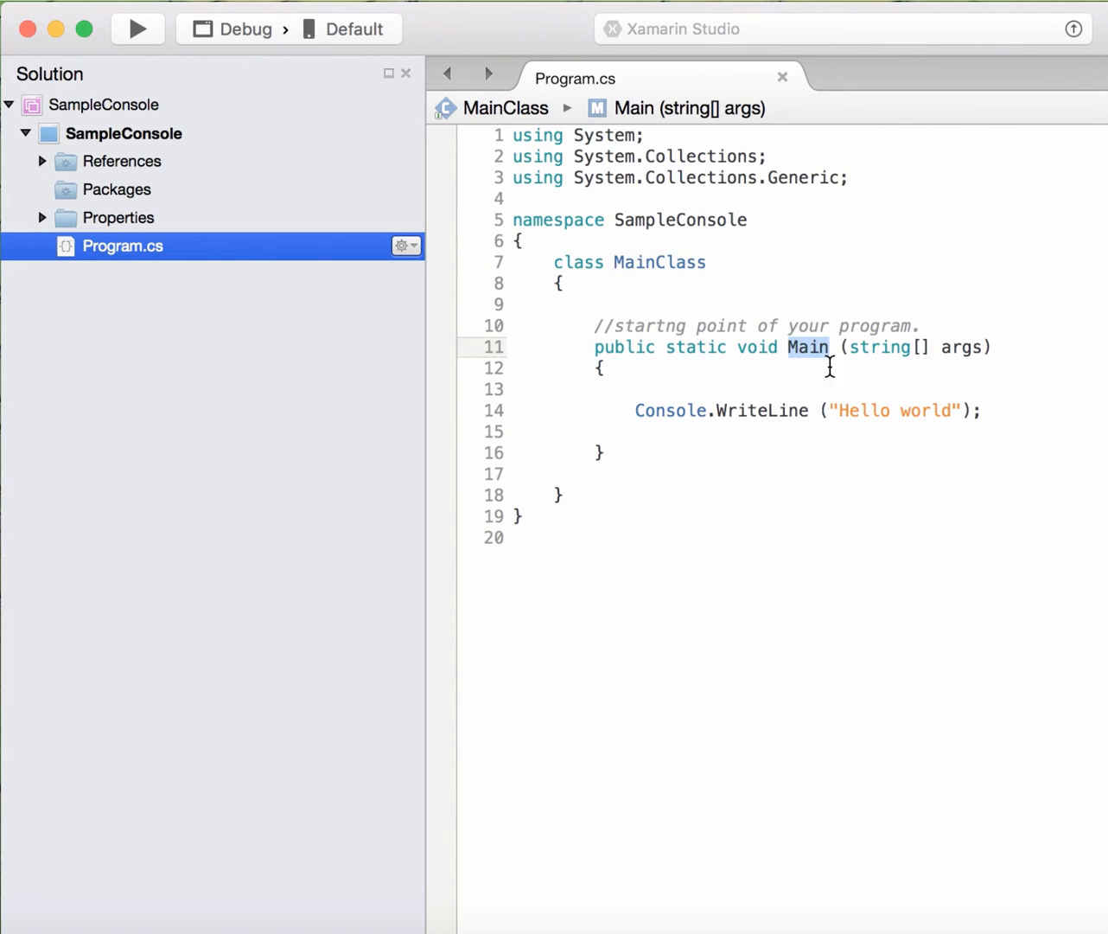
{"action": "left_click", "coordinate": [824, 387]}
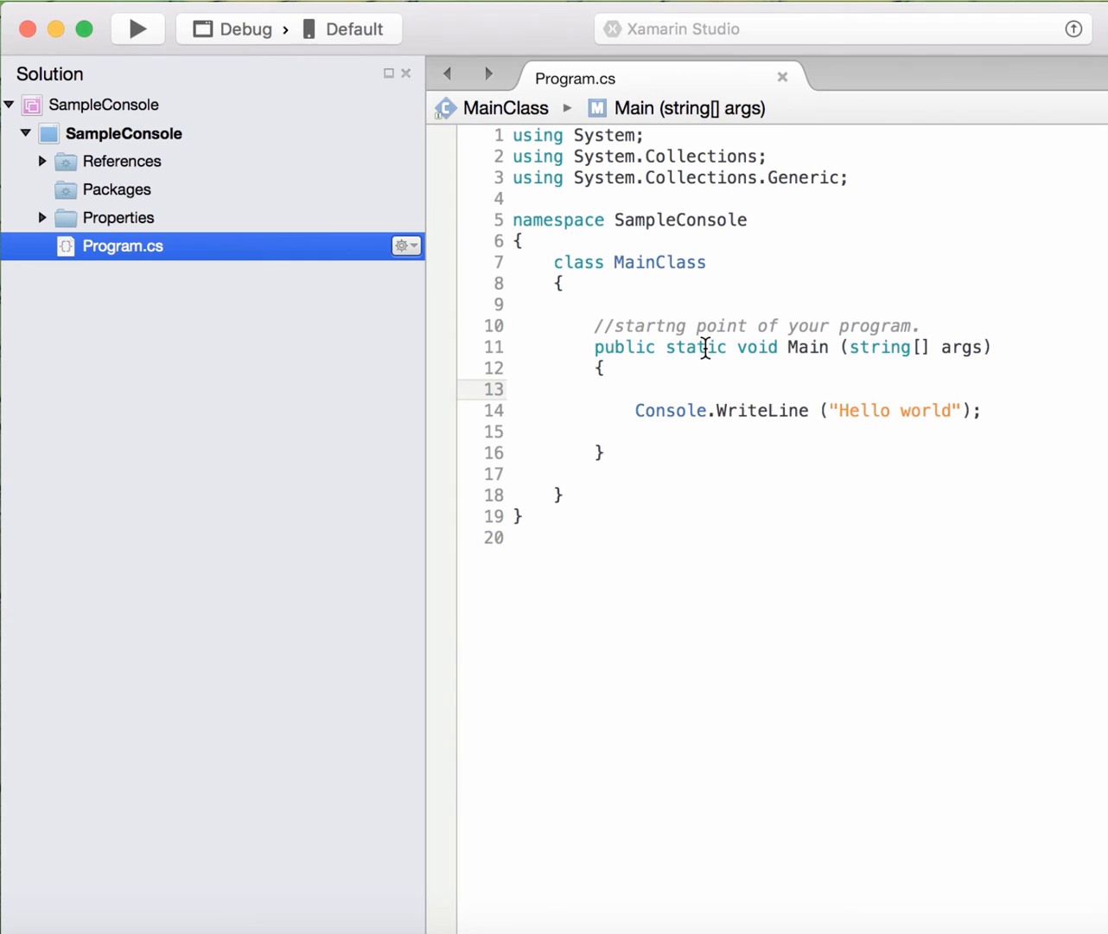
{"action": "double_click", "coordinate": [696, 347]}
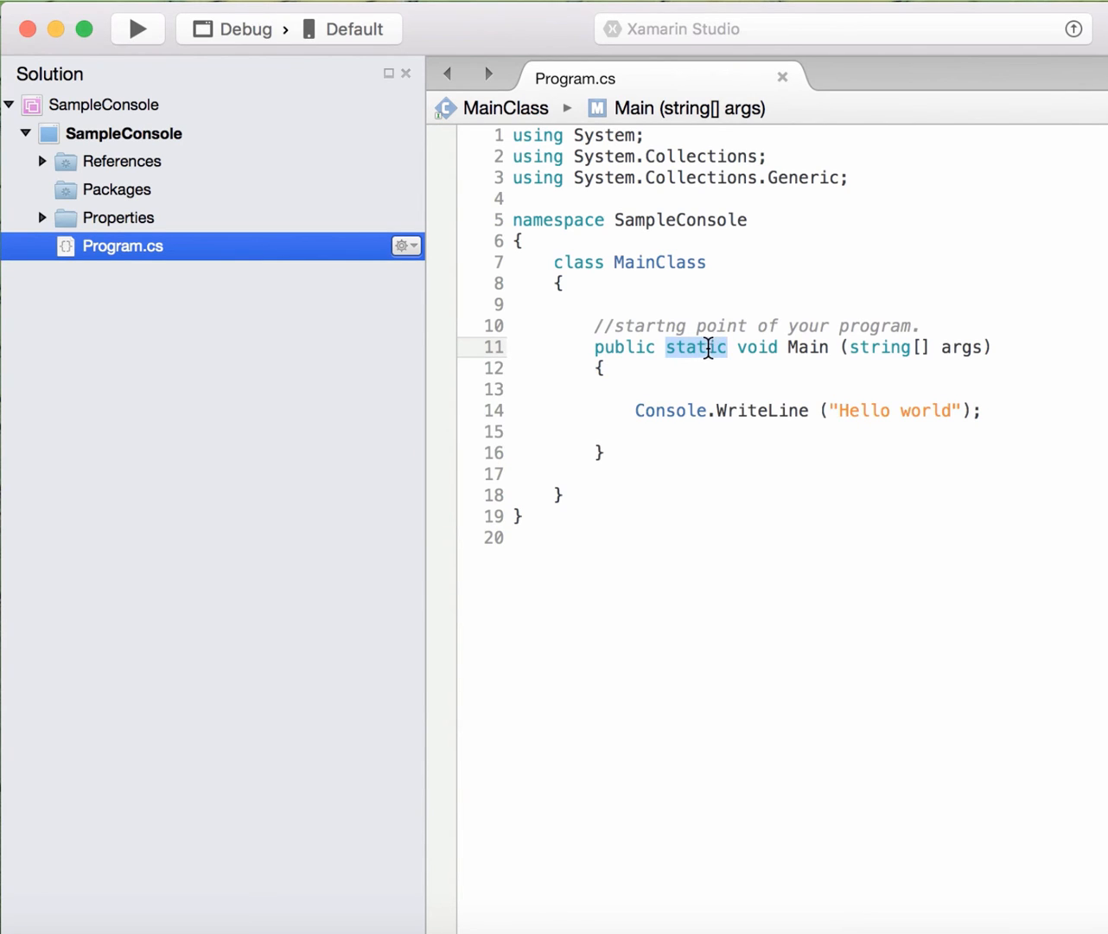
{"action": "mouse_move", "coordinate": [760, 376]}
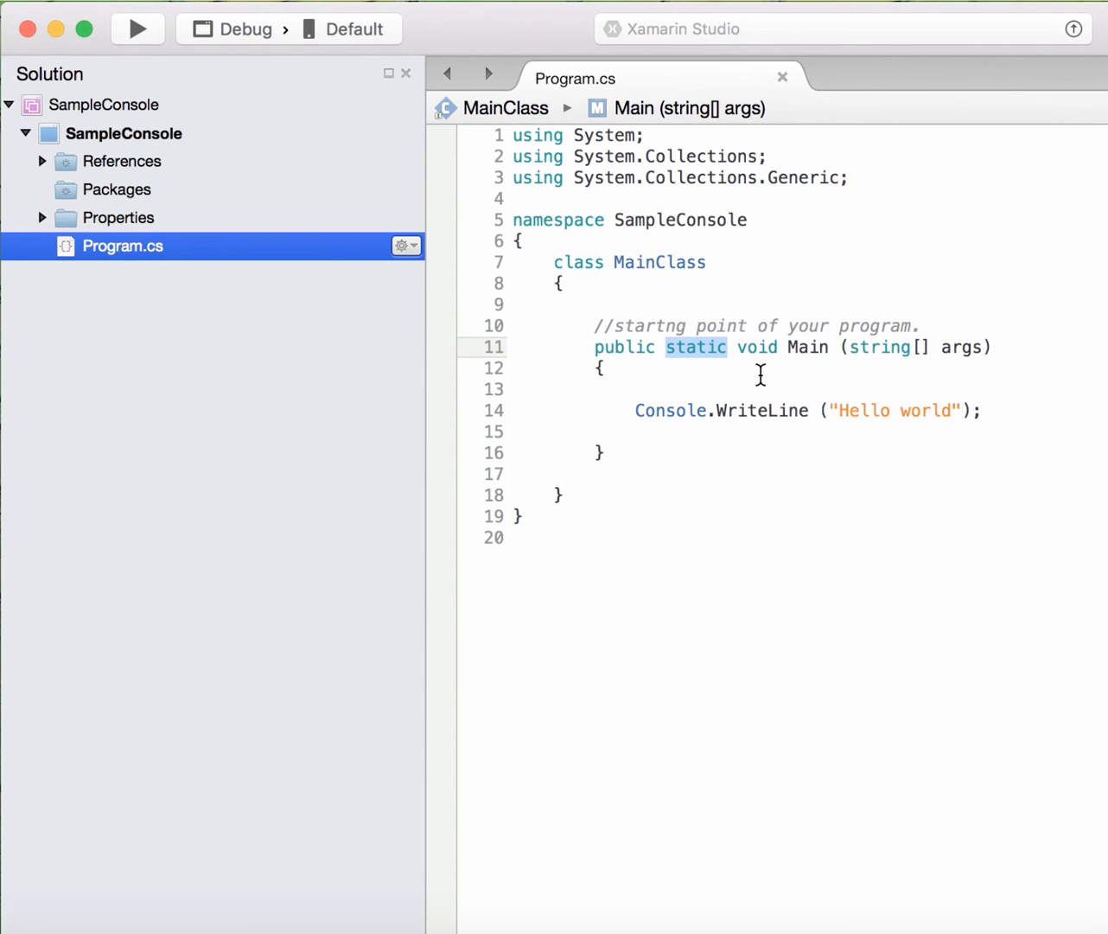
{"action": "double_click", "coordinate": [660, 262]}
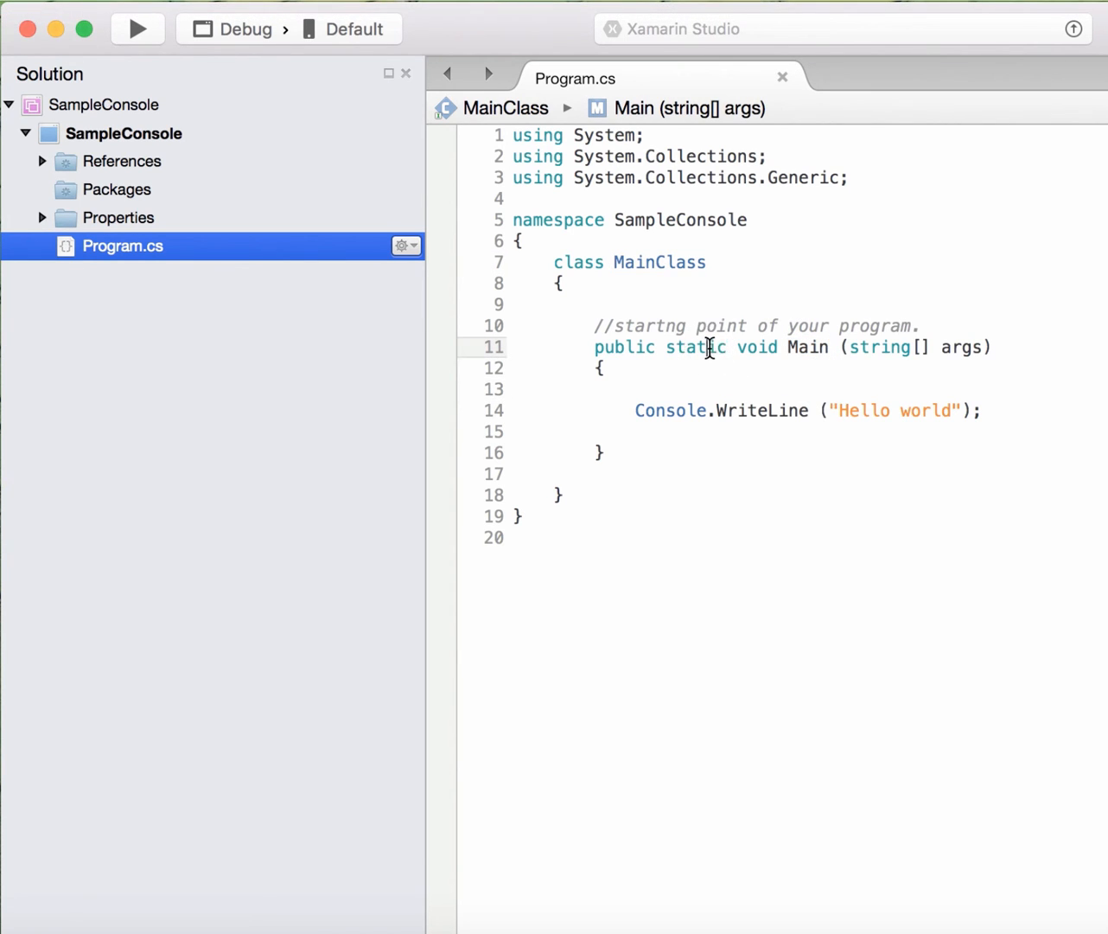
{"action": "double_click", "coordinate": [695, 348]}
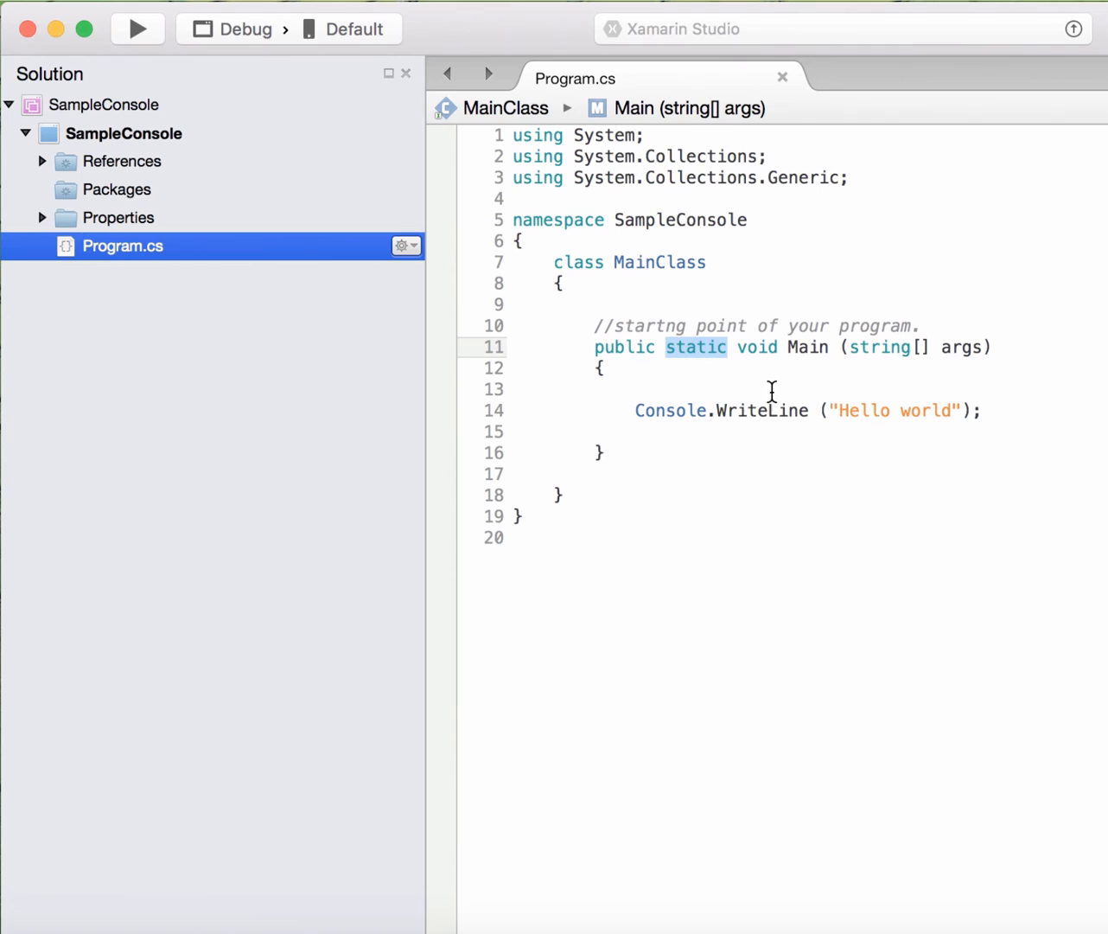
{"action": "mouse_move", "coordinate": [784, 389]}
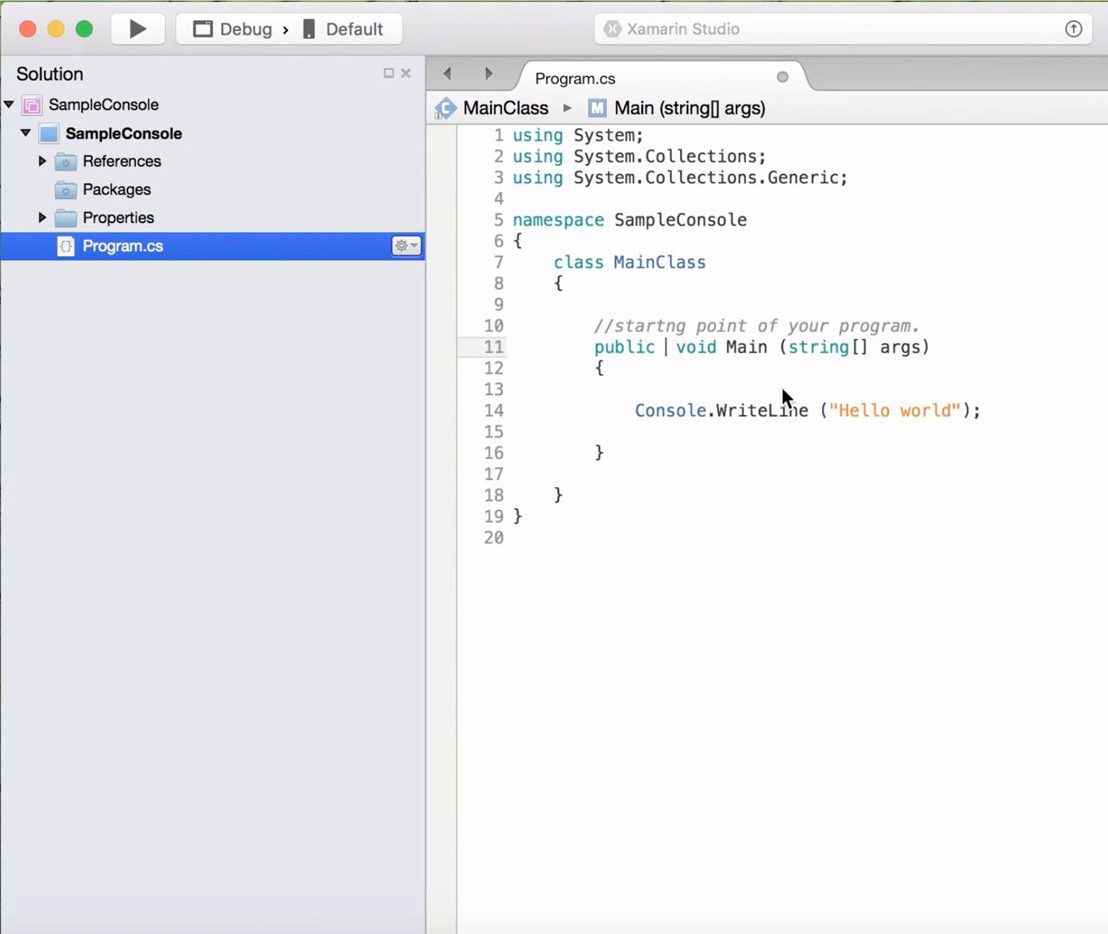
Run without static to get error CS5001, then type static back before void.
{"action": "left_click", "coordinate": [136, 29]}
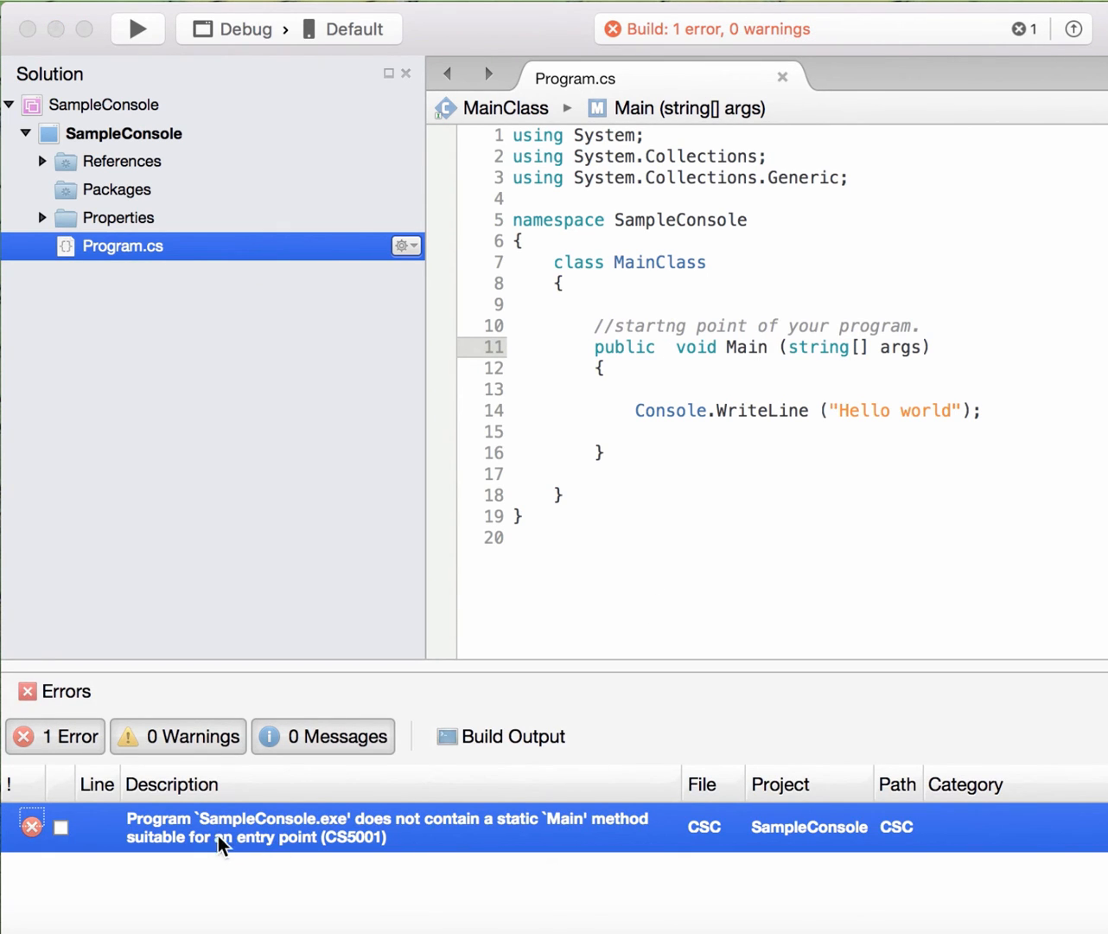
{"action": "mouse_move", "coordinate": [535, 861]}
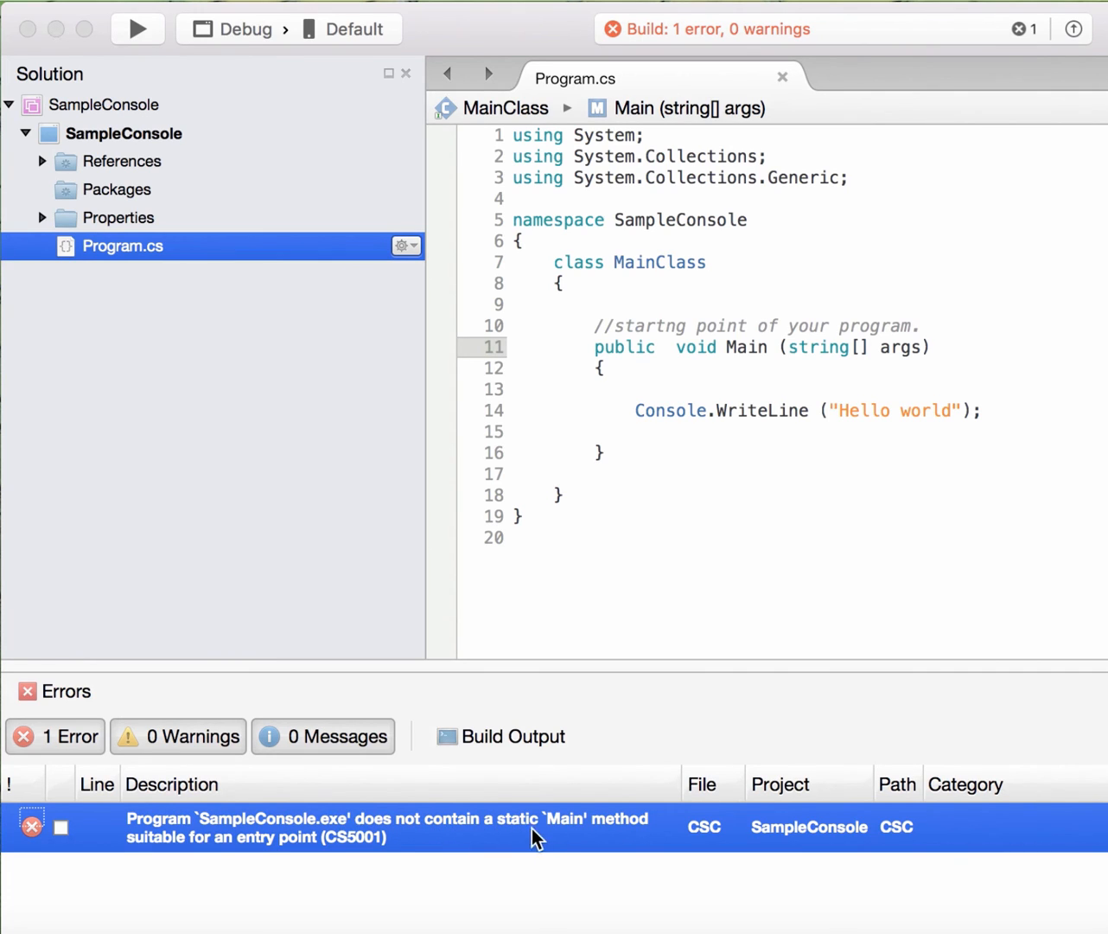
{"action": "mouse_move", "coordinate": [196, 857]}
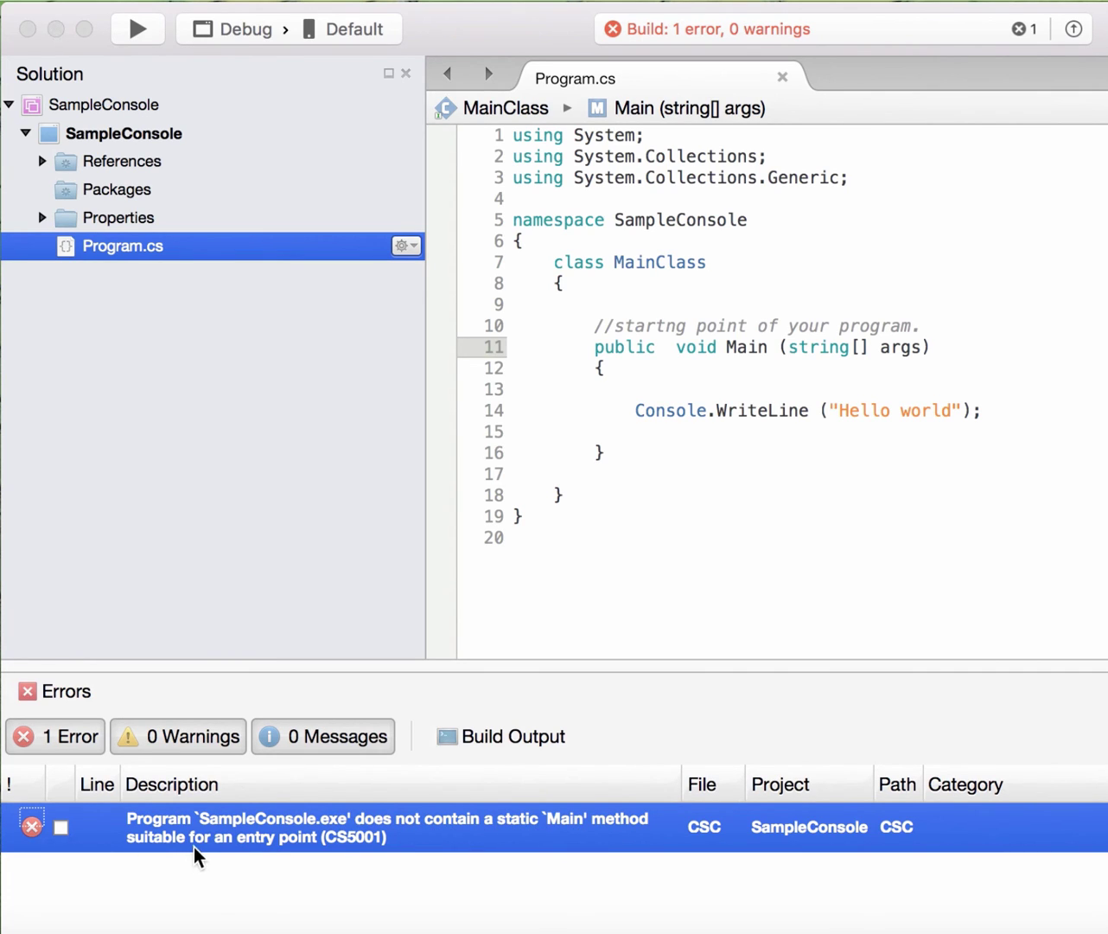
{"action": "mouse_move", "coordinate": [467, 759]}
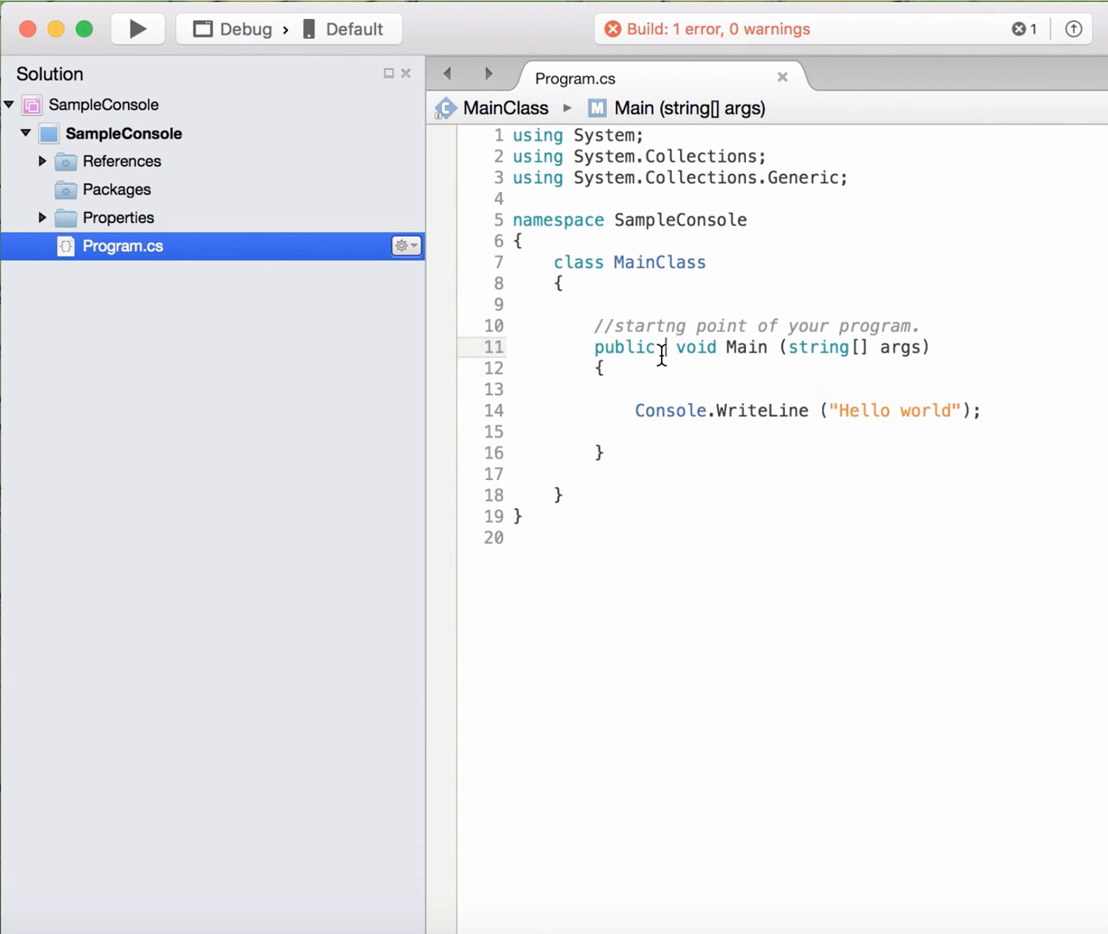
{"action": "type", "text": "static"}
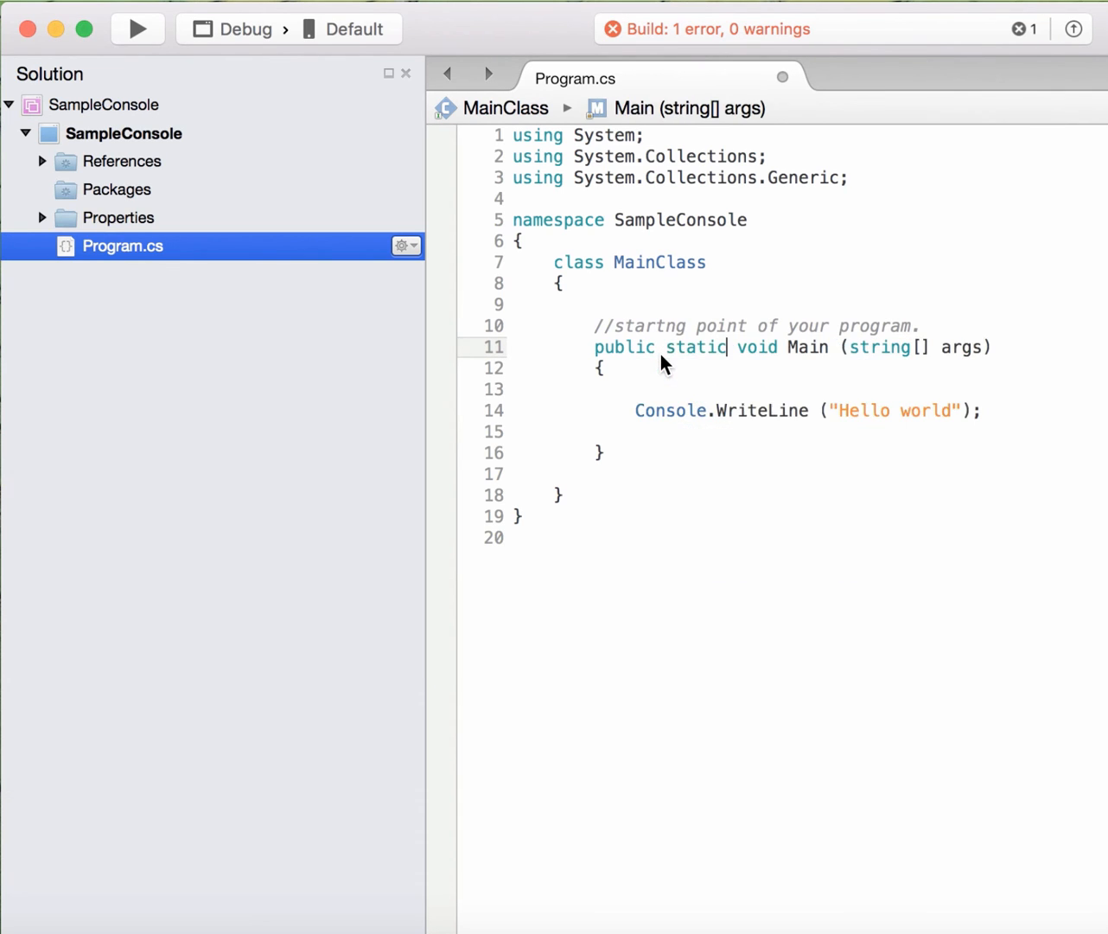
{"action": "mouse_move", "coordinate": [858, 382]}
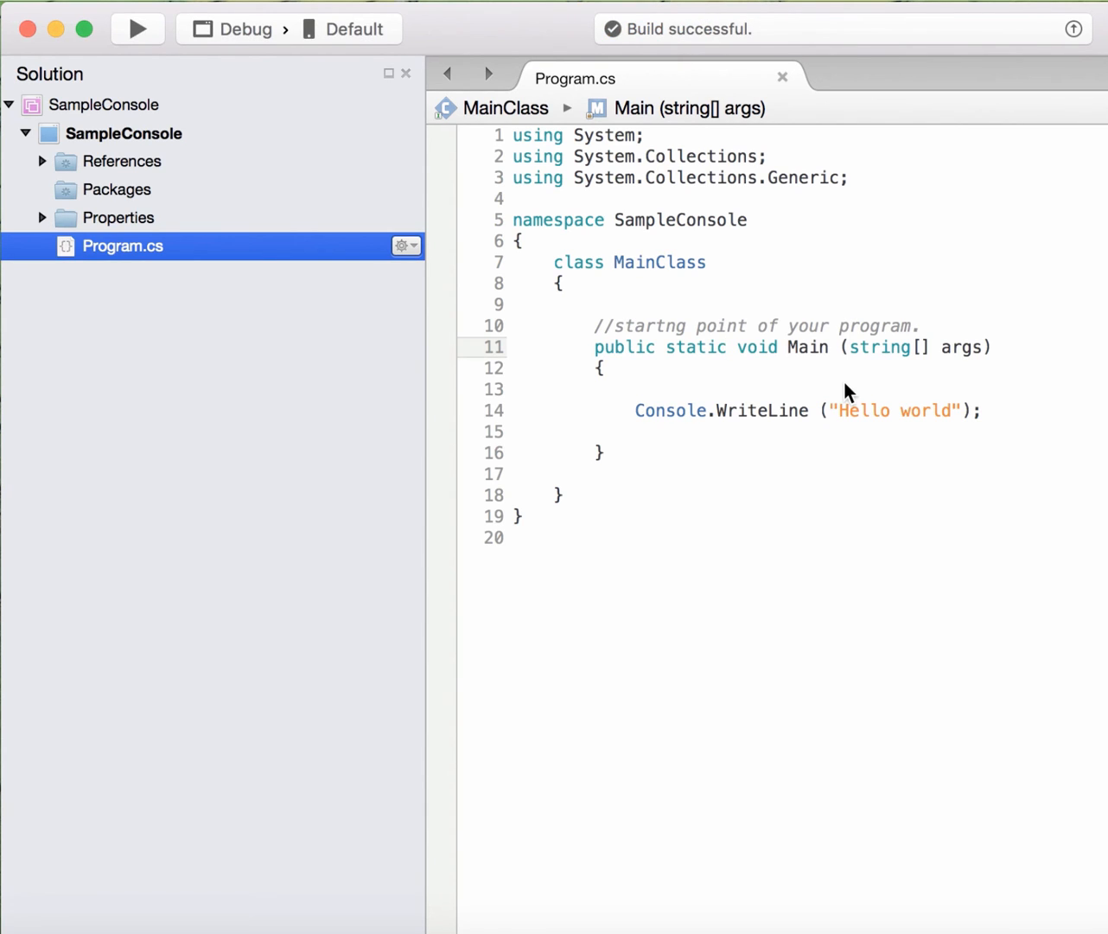
Remove string[] args from Main, run to see Hello world, and close the console.
{"action": "double_click", "coordinate": [661, 262]}
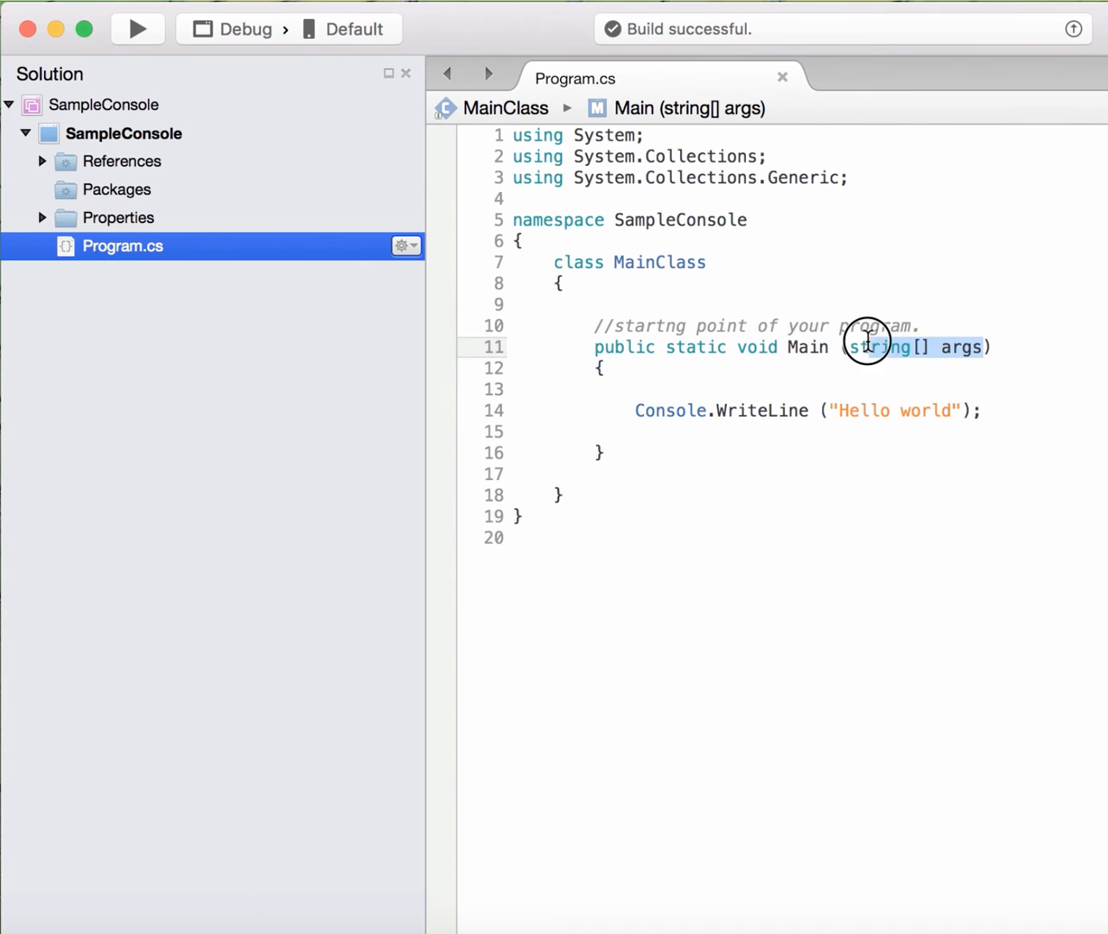
{"action": "mouse_move", "coordinate": [869, 347]}
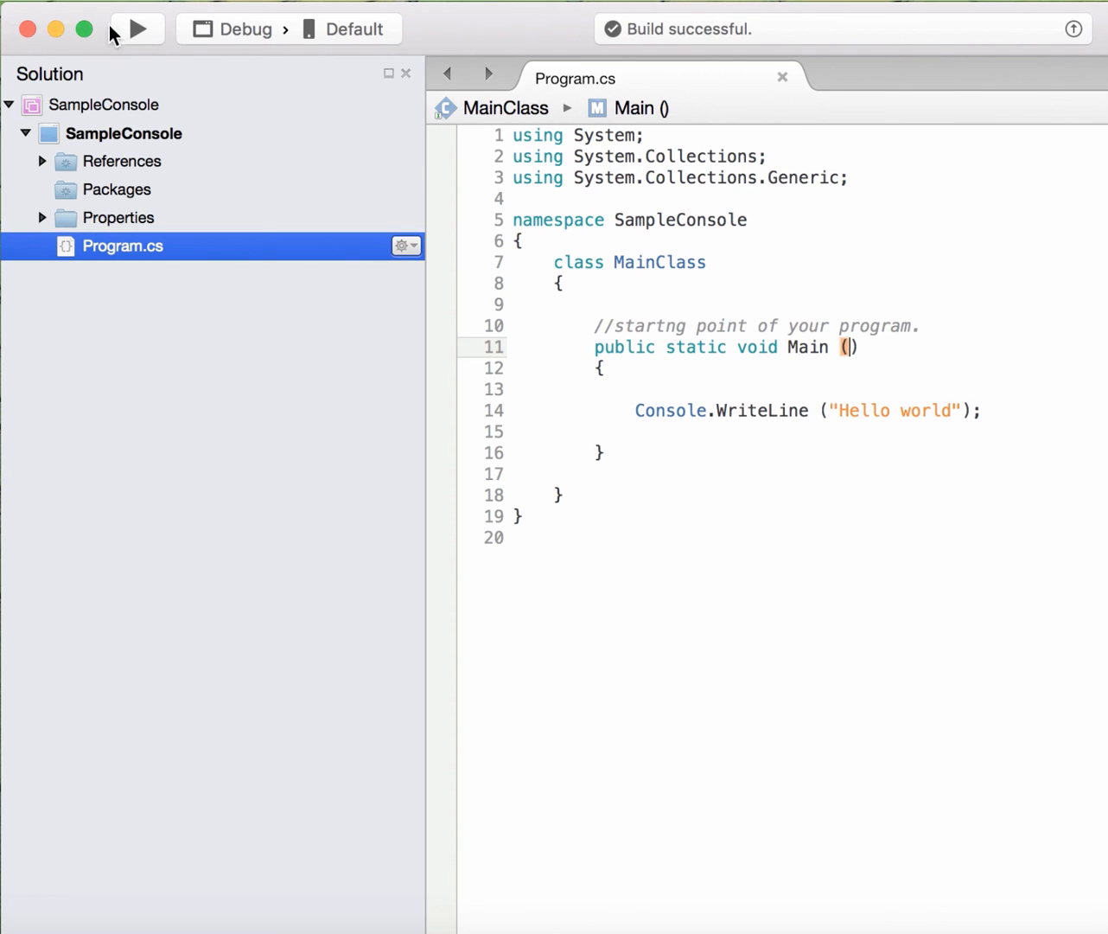
{"action": "left_click", "coordinate": [141, 27]}
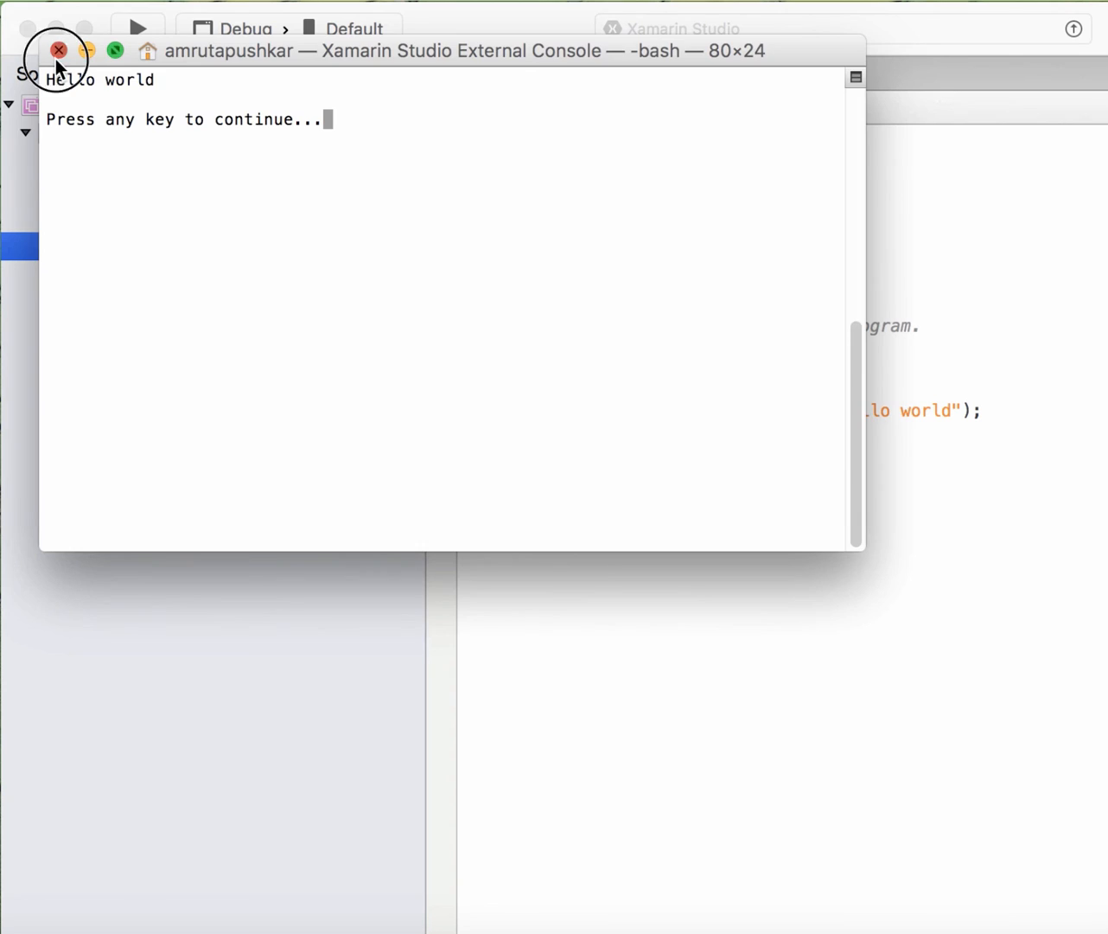
{"action": "left_click", "coordinate": [58, 50]}
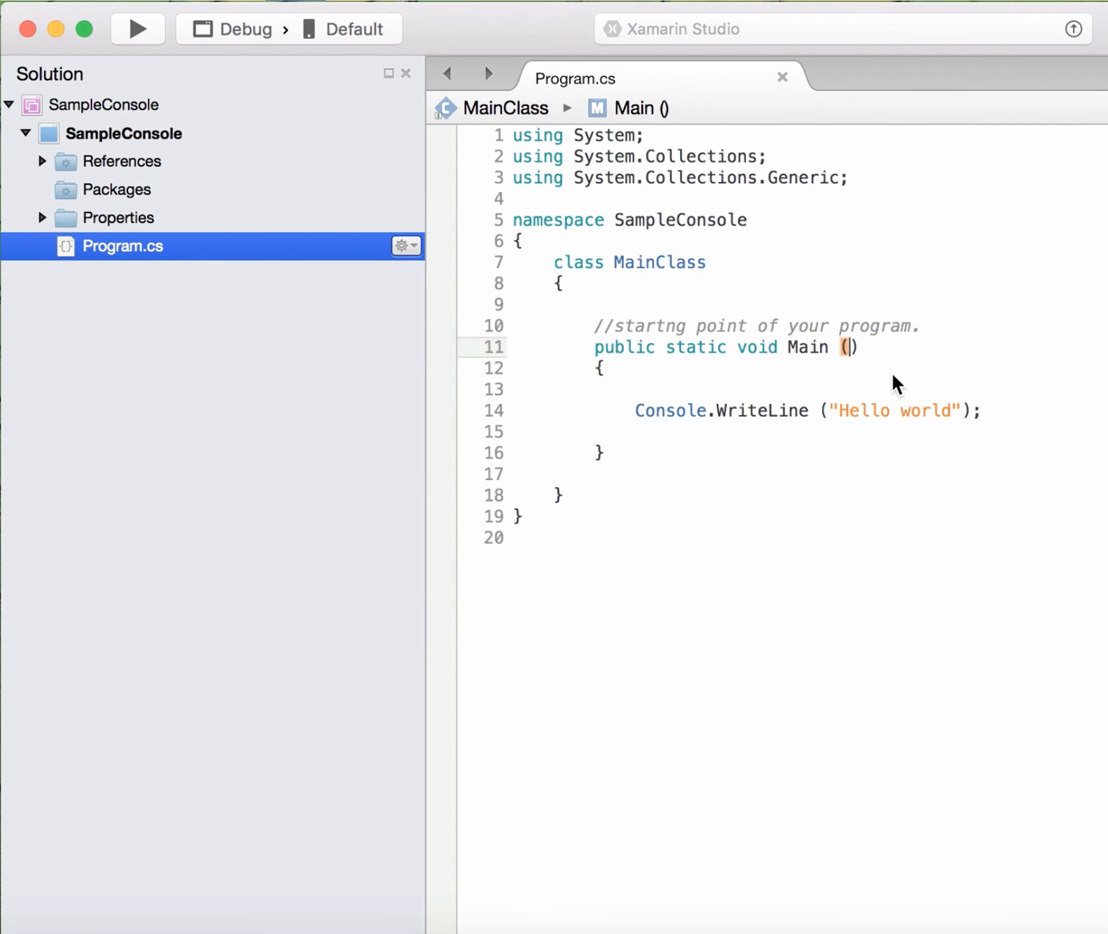
Type string[] args back into Main's parentheses and select the args name.
{"action": "type", "text": "string[] args"}
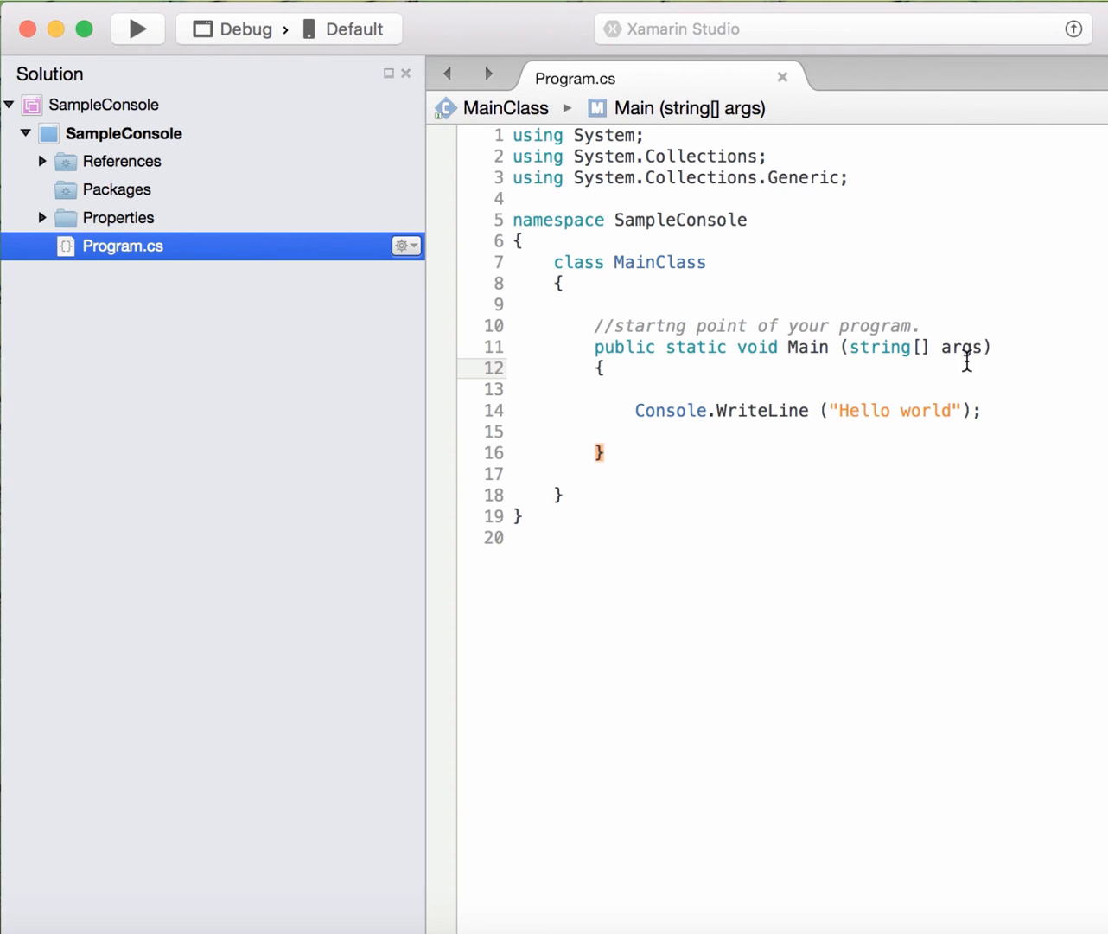
{"action": "double_click", "coordinate": [964, 348]}
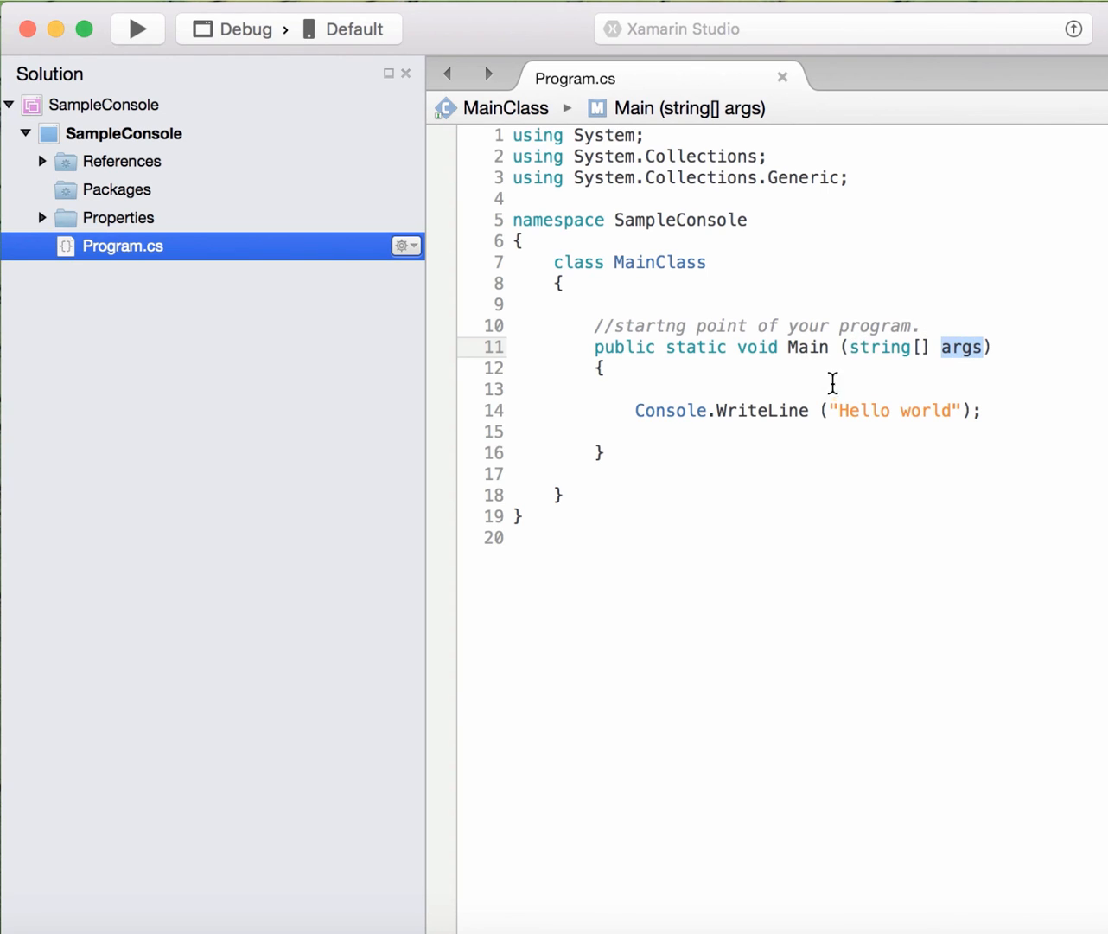
{"action": "mouse_move", "coordinate": [1003, 347]}
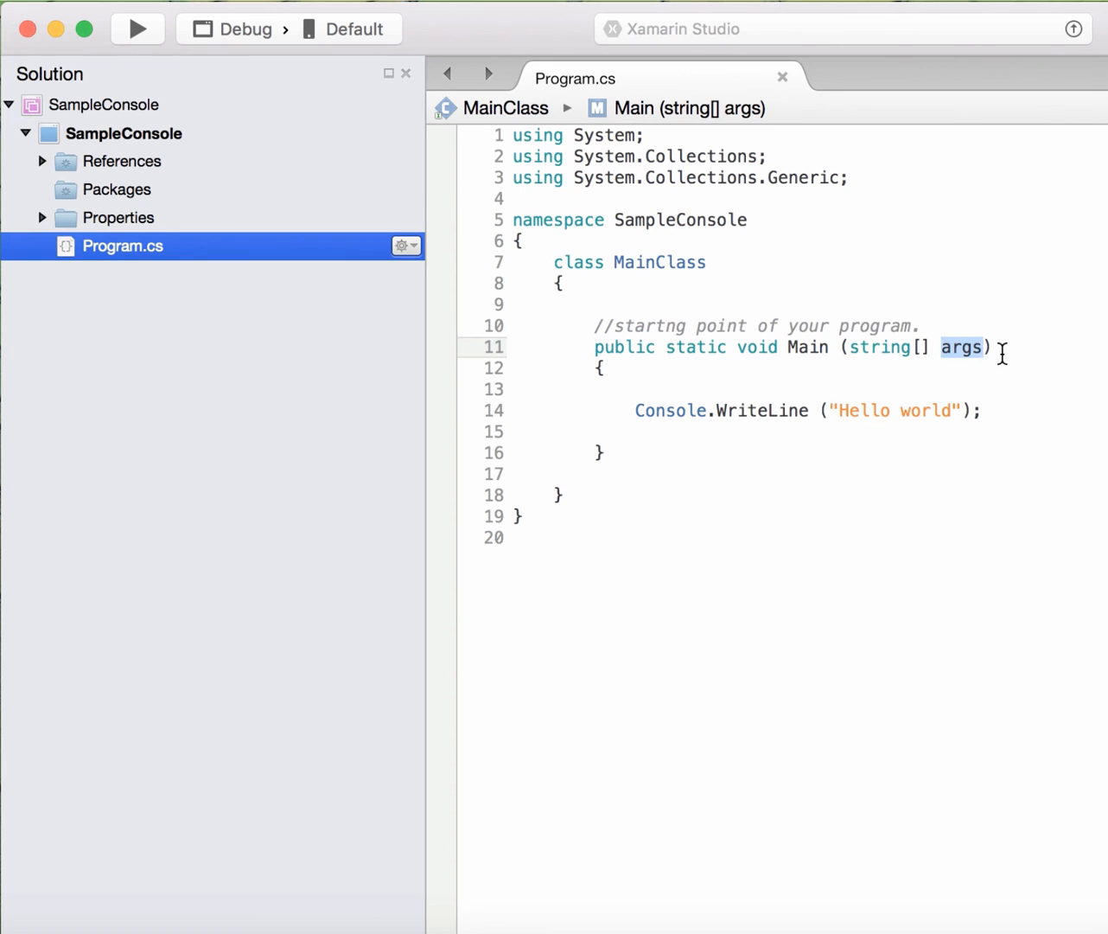